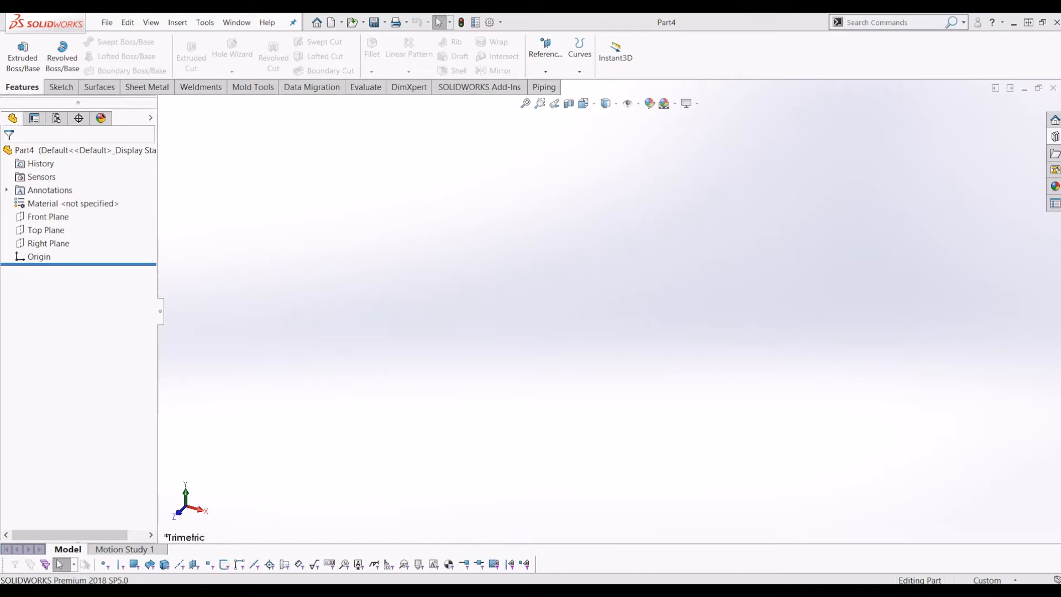
pyautogui.moveTo(447, 333)
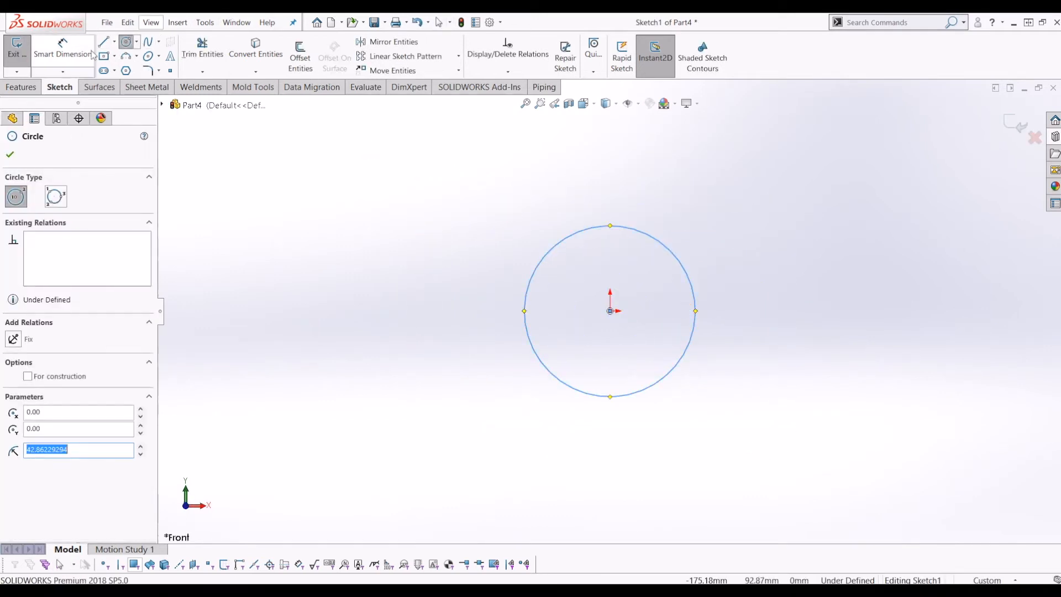
# - Dimension the origin-centred circle's diameter to 85.72 mm
pyautogui.click(741, 308)
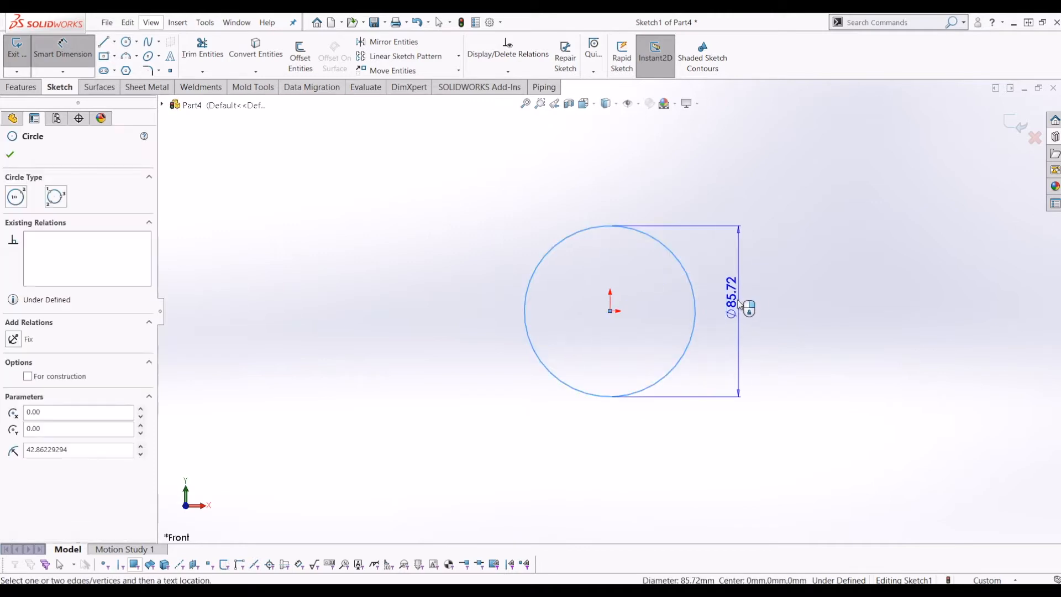
pyautogui.click(731, 305)
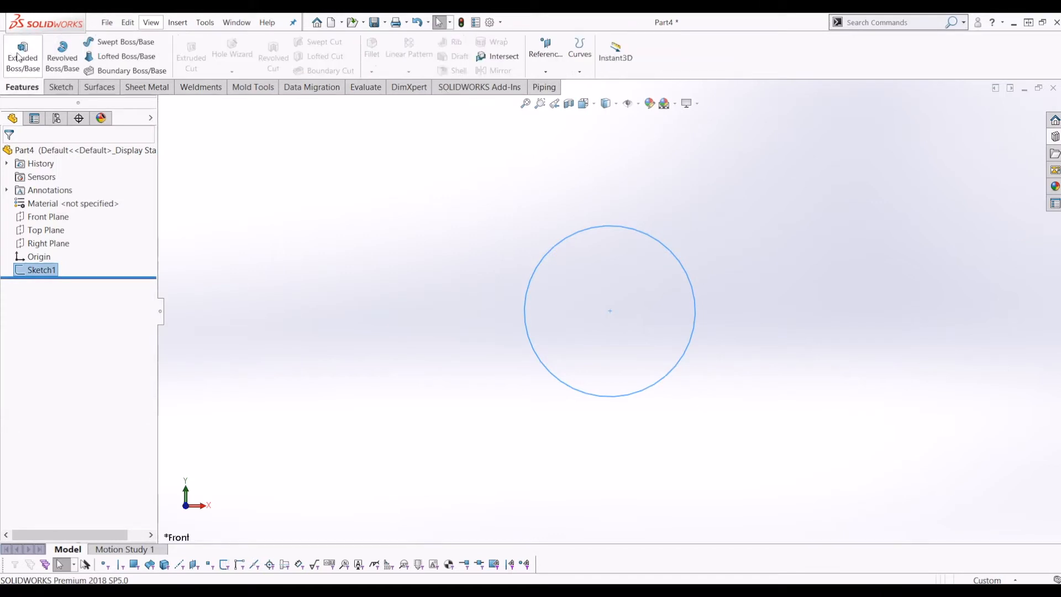
# - Extrude the circle Mid Plane to 10 mm, creating Boss-Extrude1
pyautogui.click(22, 55)
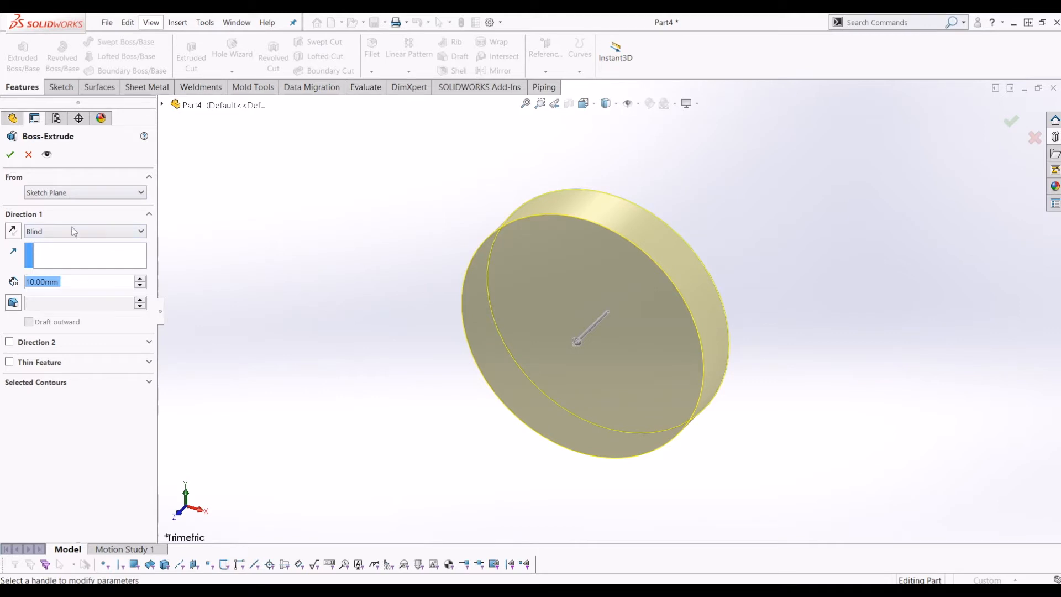
pyautogui.click(85, 229)
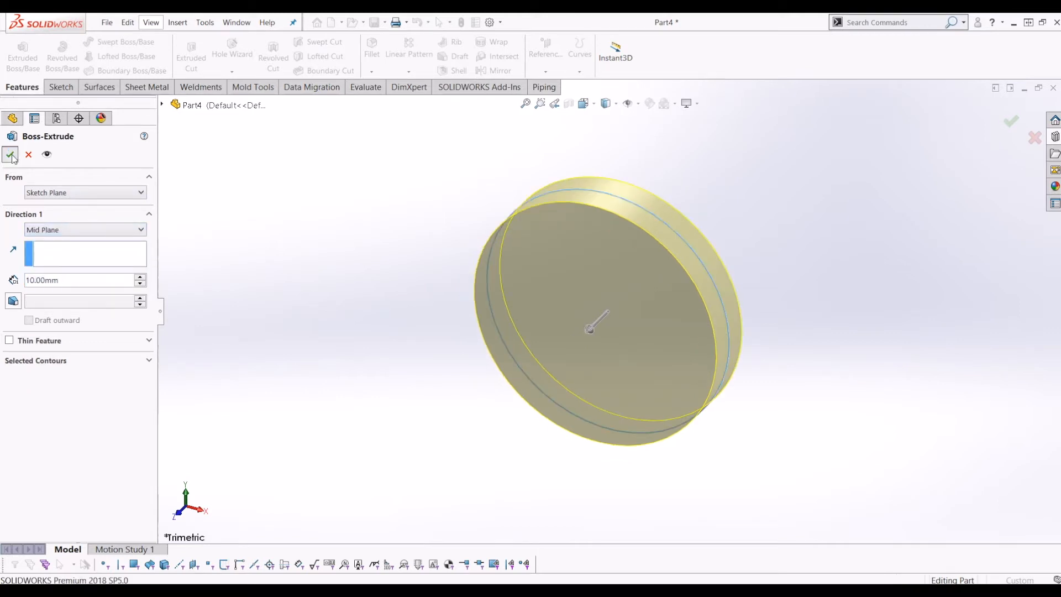
pyautogui.click(11, 155)
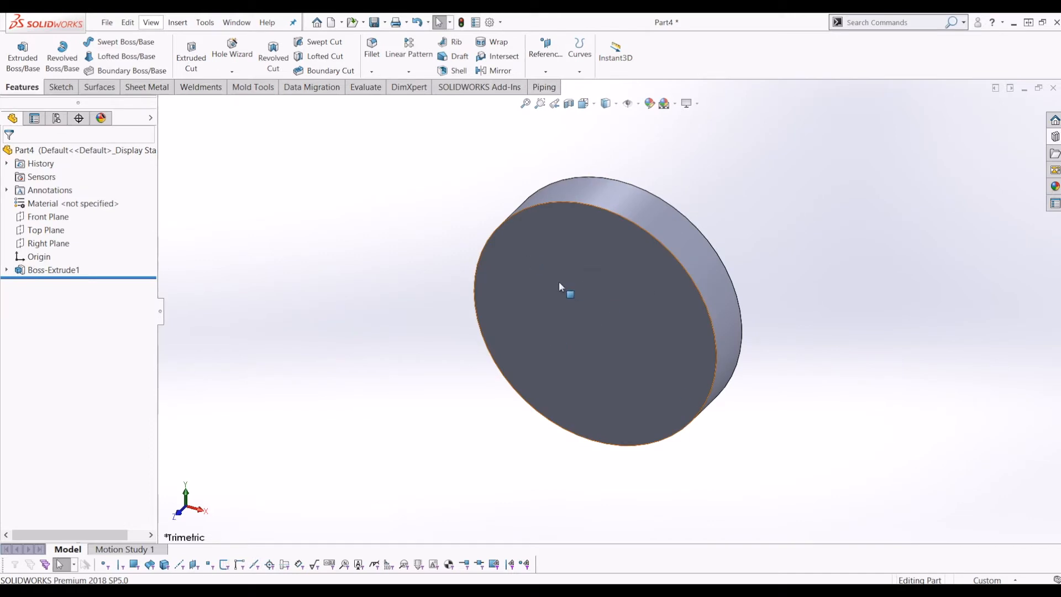
# - On the disc's front face, draw a 30 mm vertical line from the origin and a trapezoid above it
pyautogui.click(588, 284)
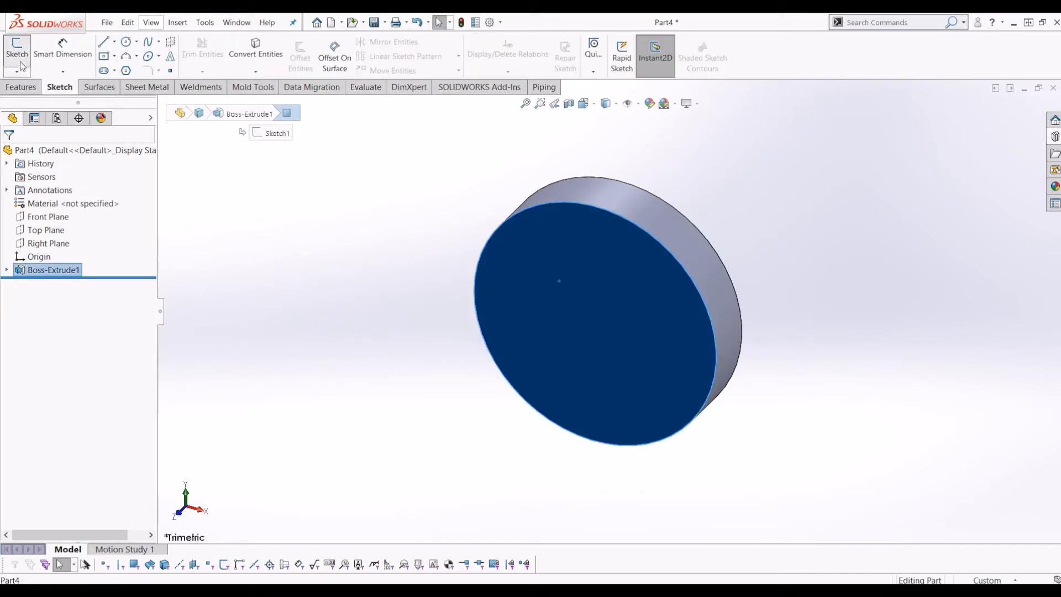
pyautogui.click(16, 51)
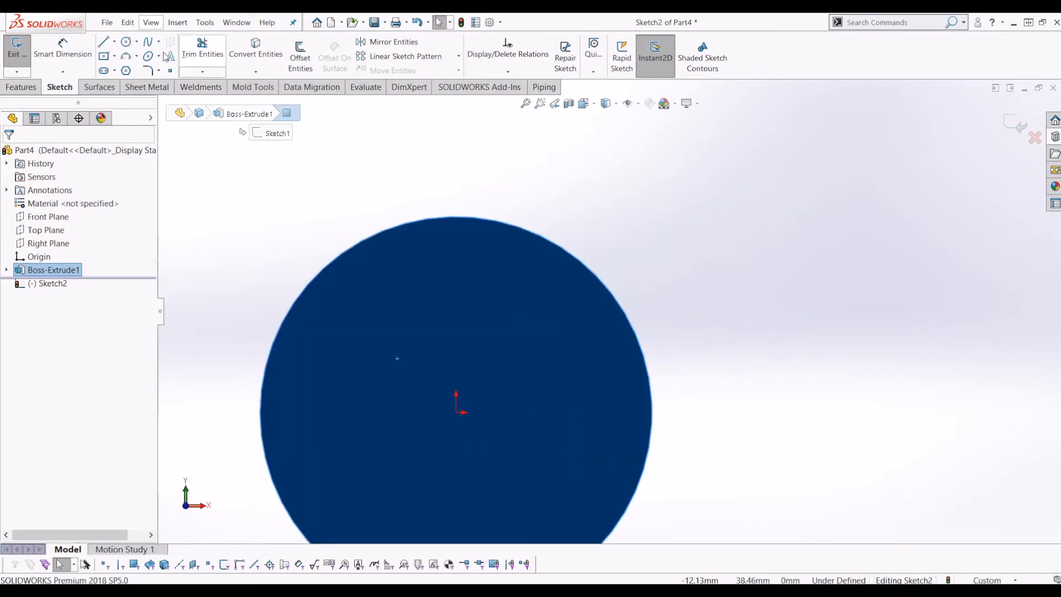
pyautogui.click(102, 42)
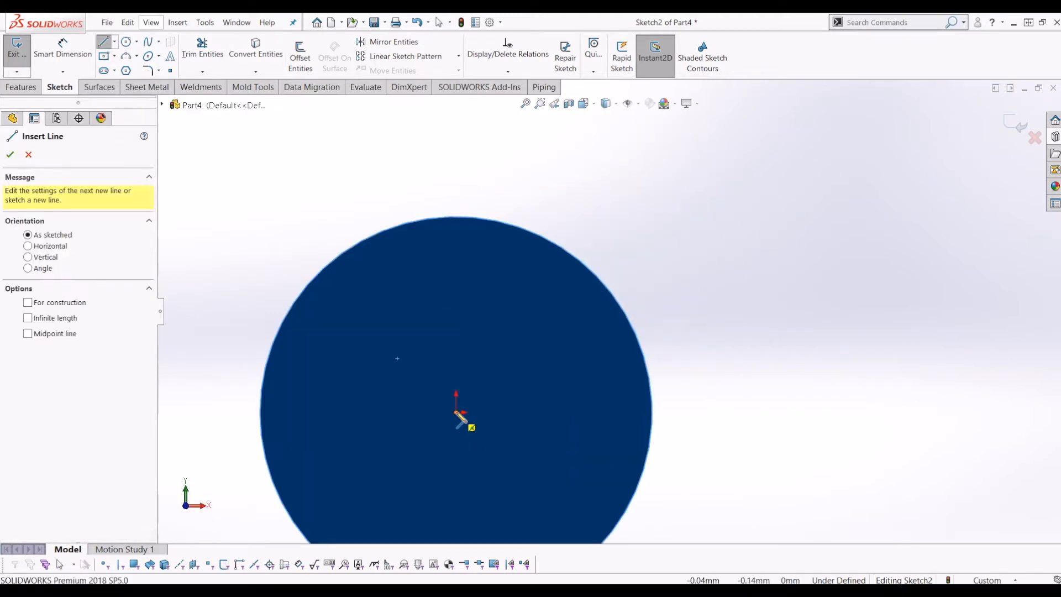
pyautogui.moveTo(460, 413); pyautogui.dragTo(456, 178)
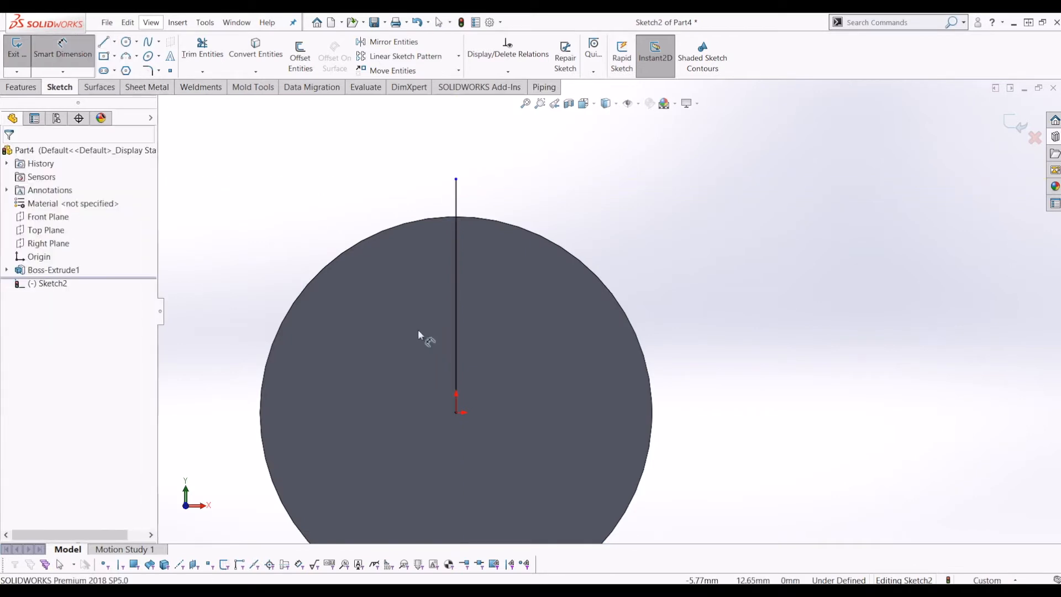
pyautogui.click(454, 284)
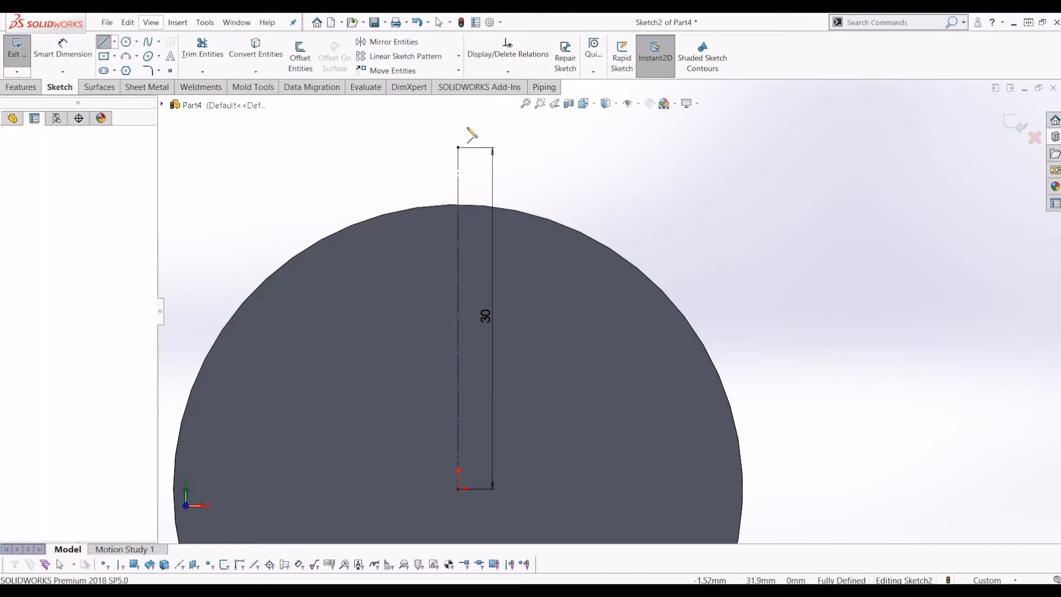
pyautogui.click(492, 145)
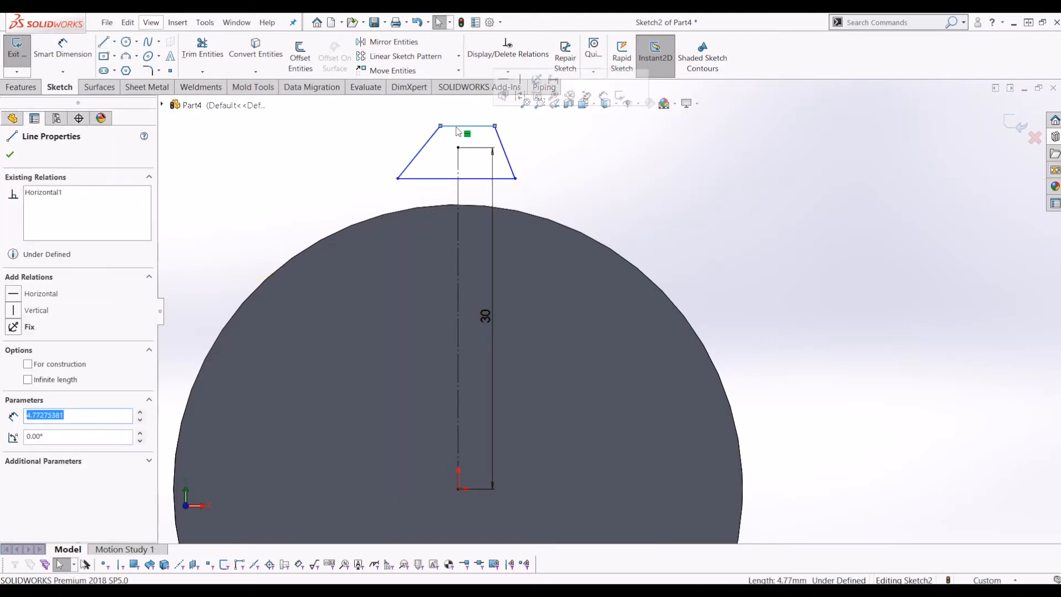
# - Add a Midpoint relation centring the trapezoid's top edge on the line's endpoint
pyautogui.click(440, 127)
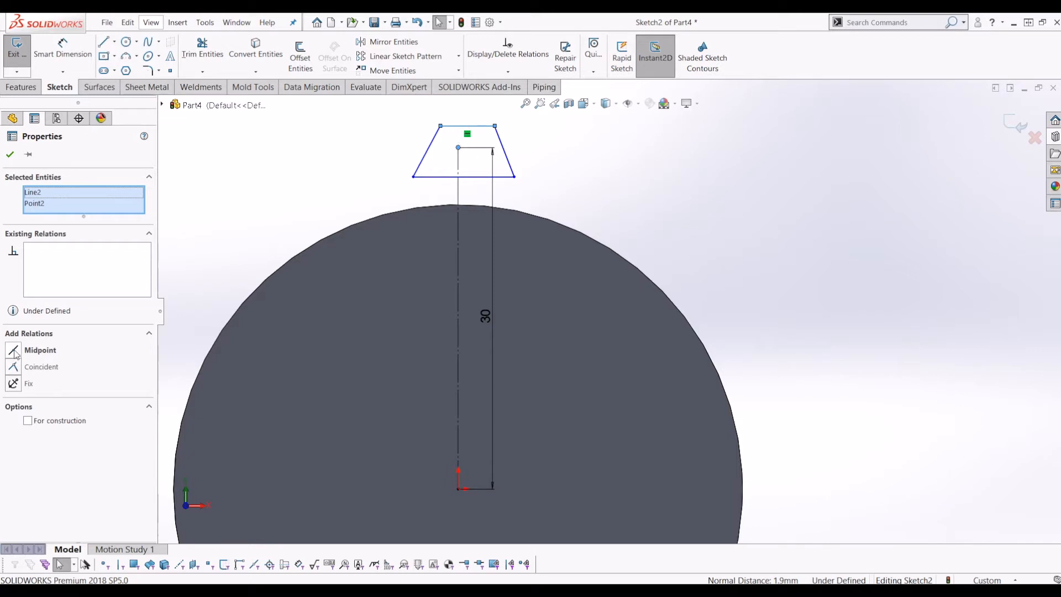
pyautogui.click(40, 350)
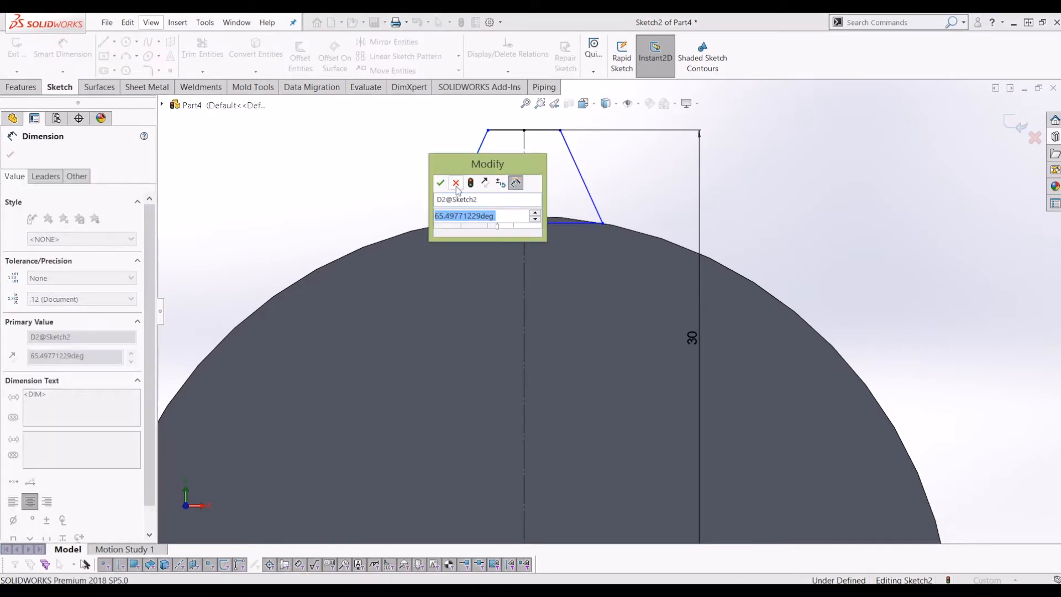
# - Give the tooth outline a 60° side angle, 27.5 mm height and 5 mm base width
pyautogui.write('70')
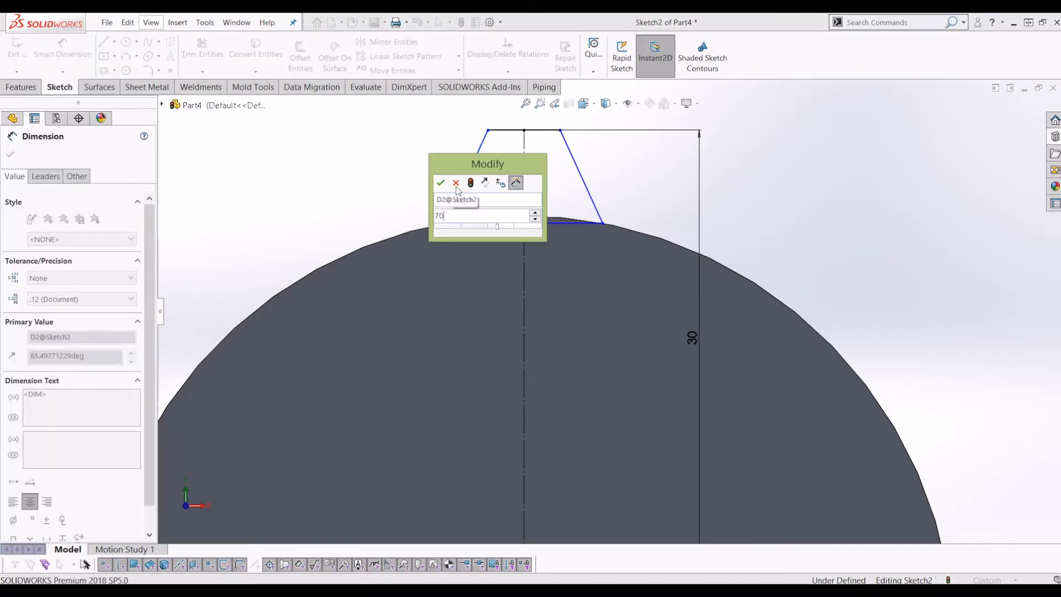
pyautogui.click(440, 183)
pyautogui.write('60')
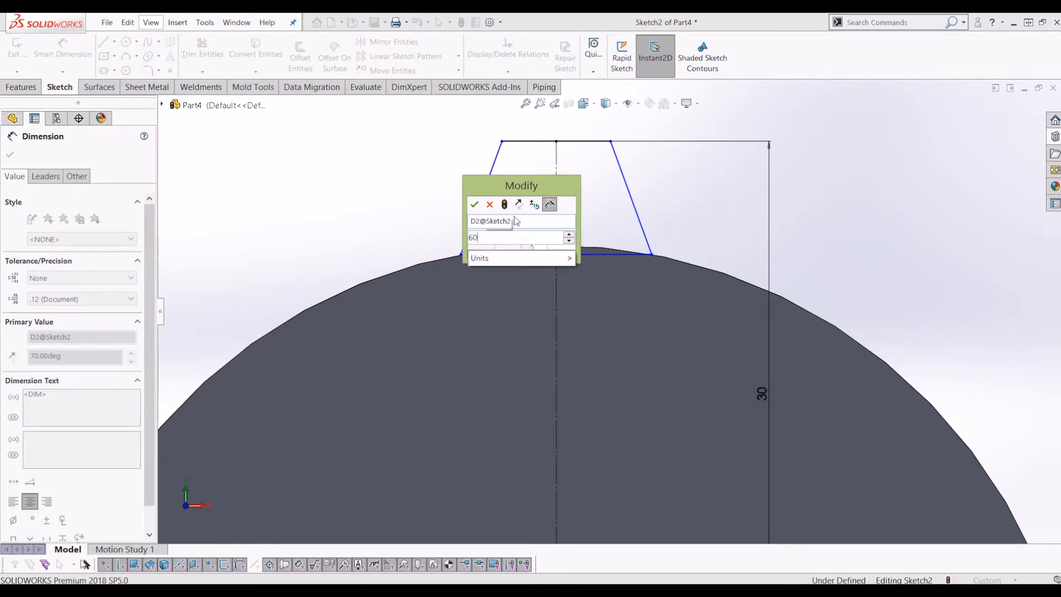
pyautogui.click(474, 204)
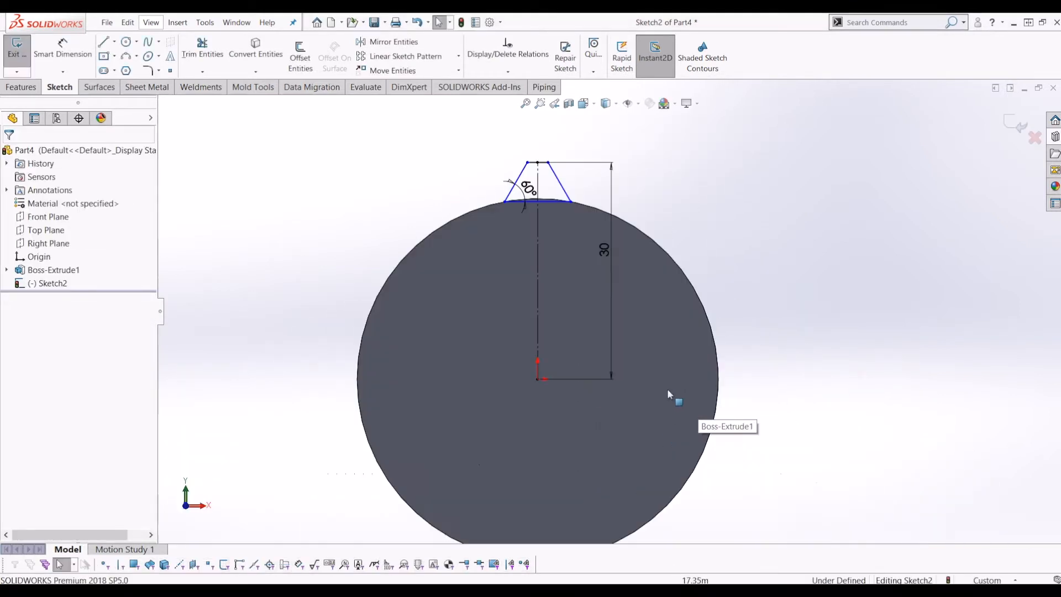
pyautogui.doubleClick(604, 251)
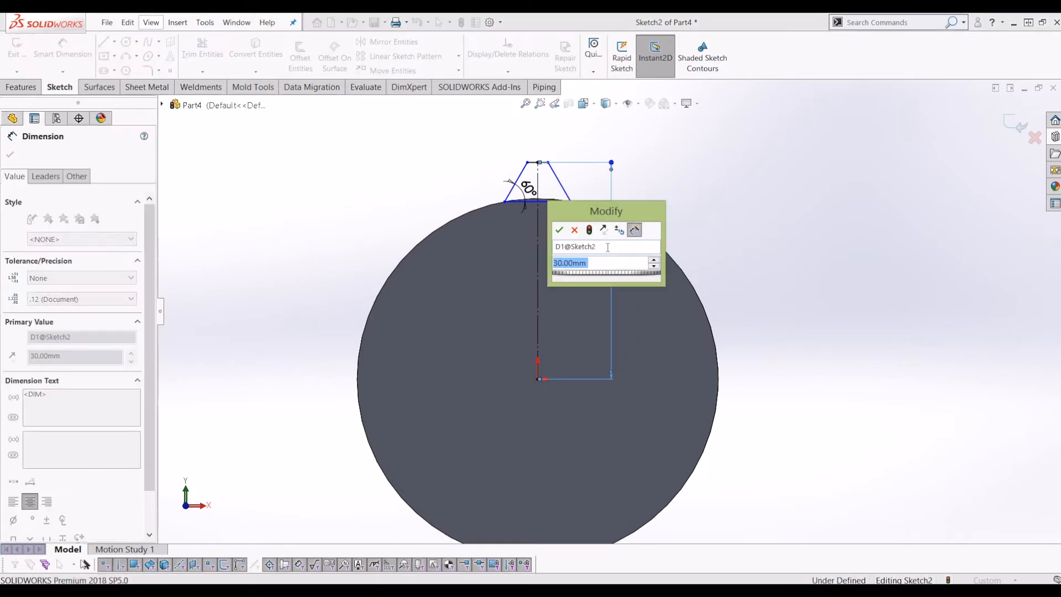
pyautogui.click(559, 229)
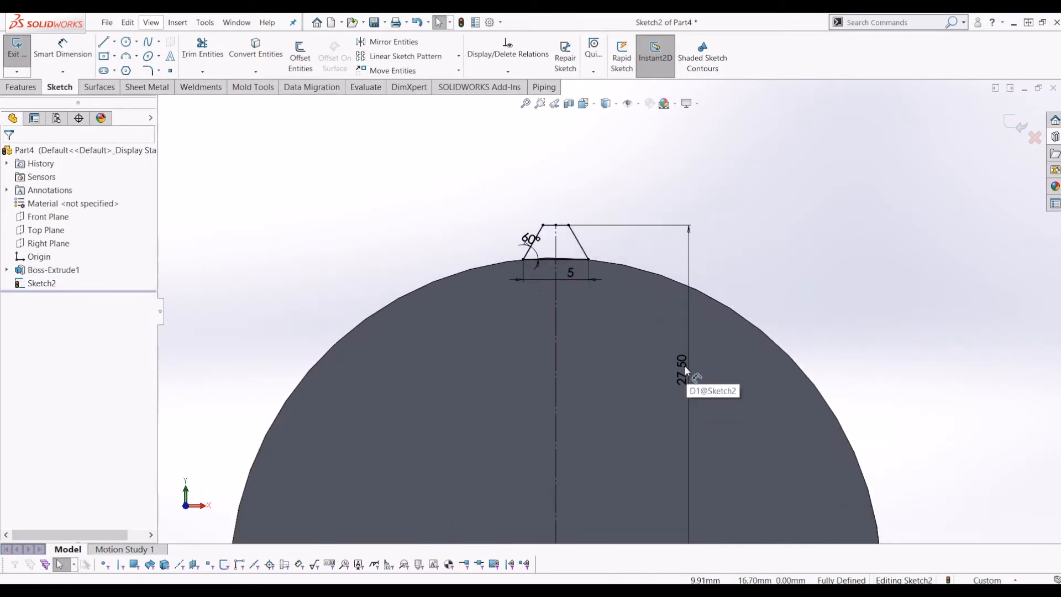
pyautogui.click(682, 365)
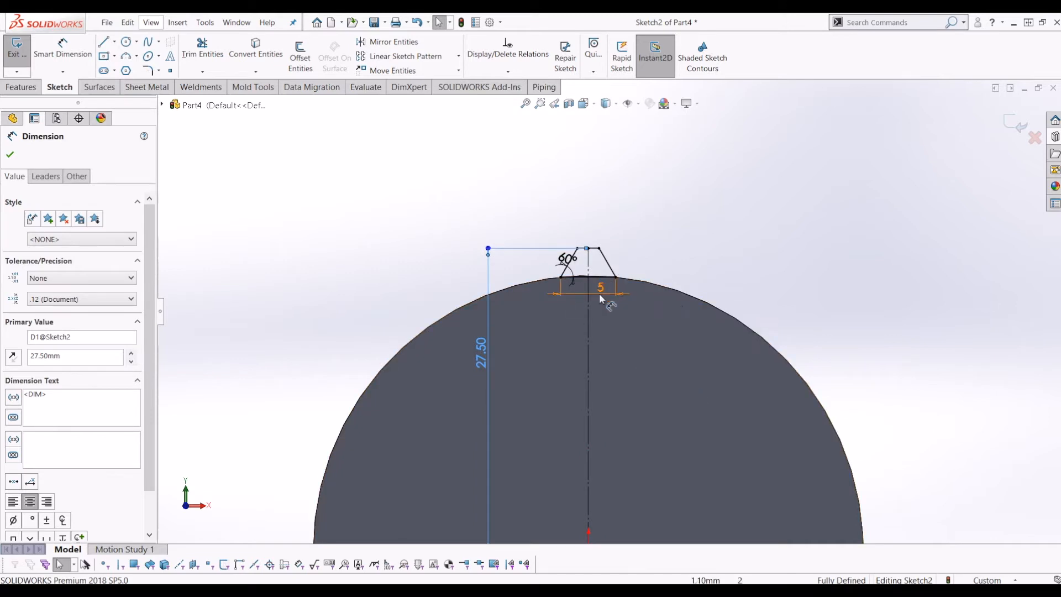
pyautogui.click(600, 288)
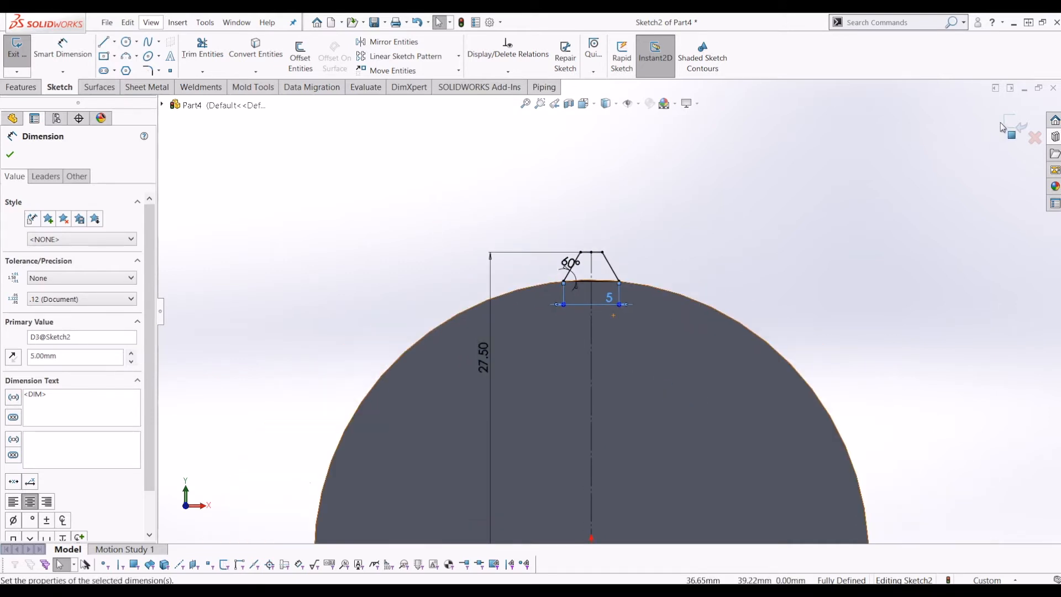
# - Create Sketch3 with a copy of the trapezoid tooth outline on the disc rim
pyautogui.click(9, 154)
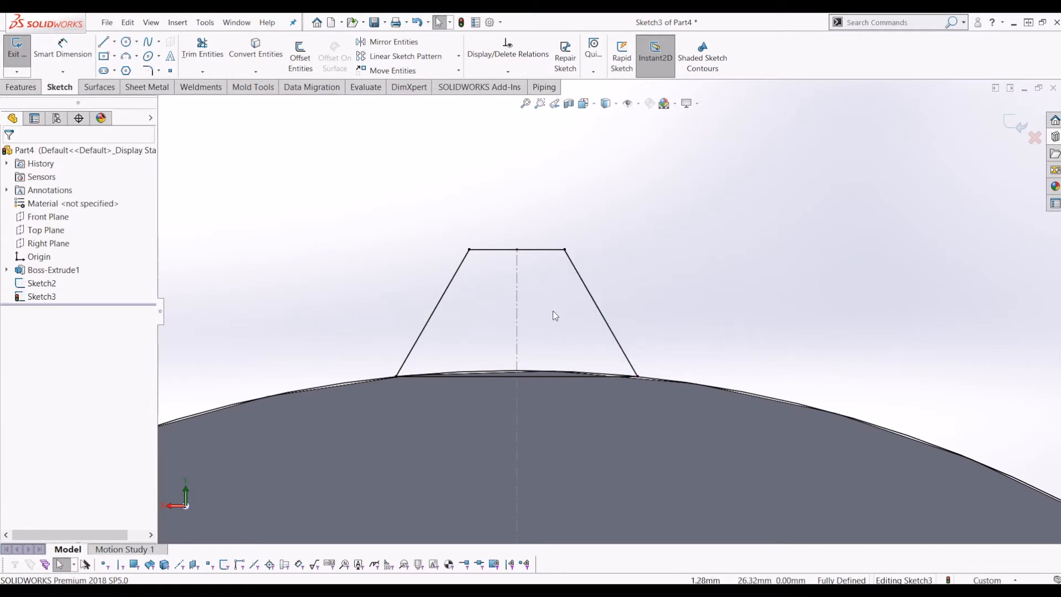
pyautogui.click(516, 251)
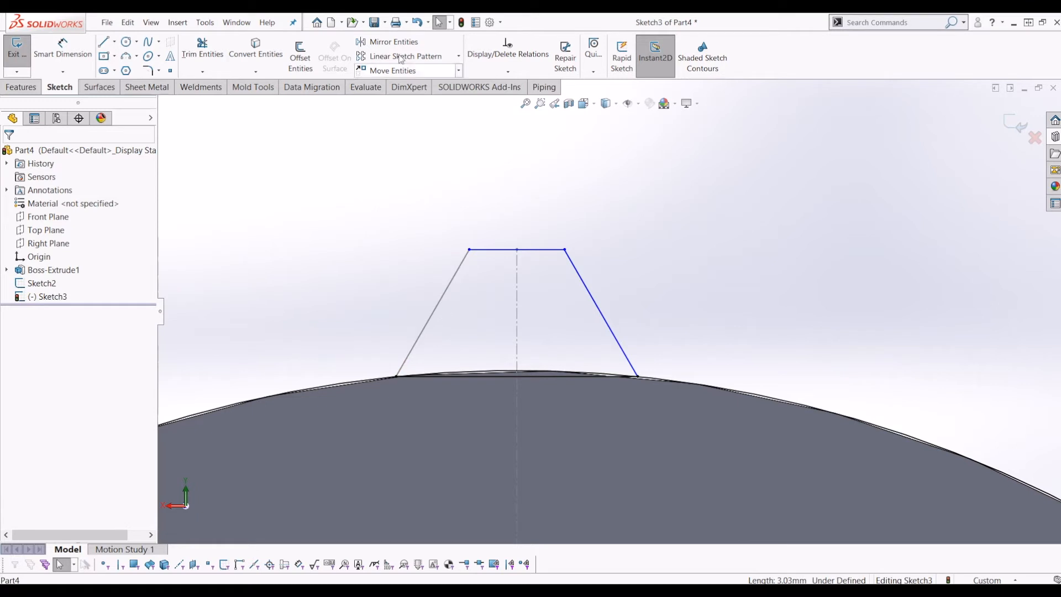
pyautogui.click(434, 311)
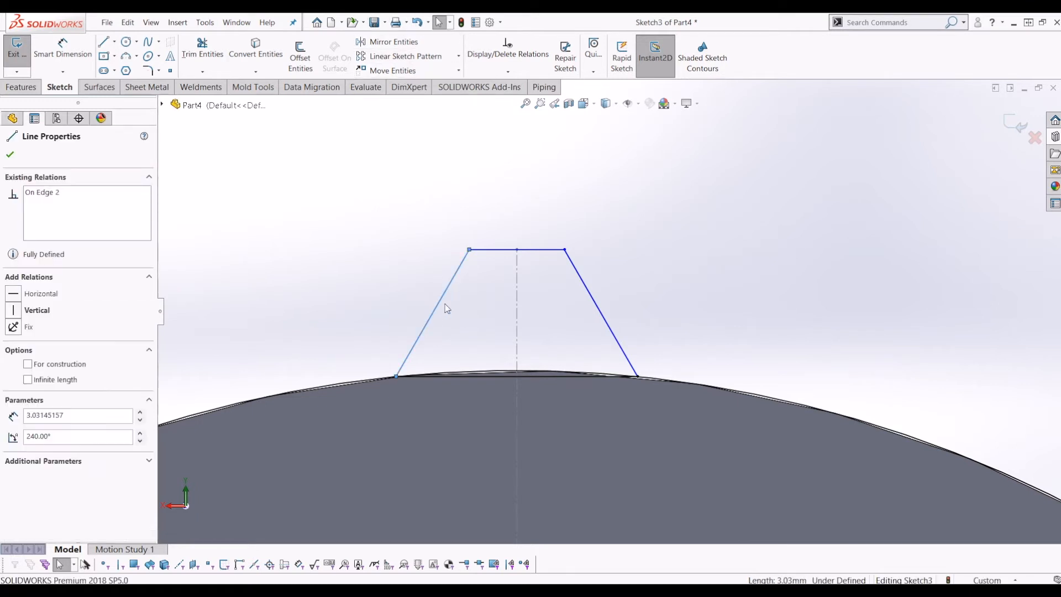
pyautogui.click(433, 308)
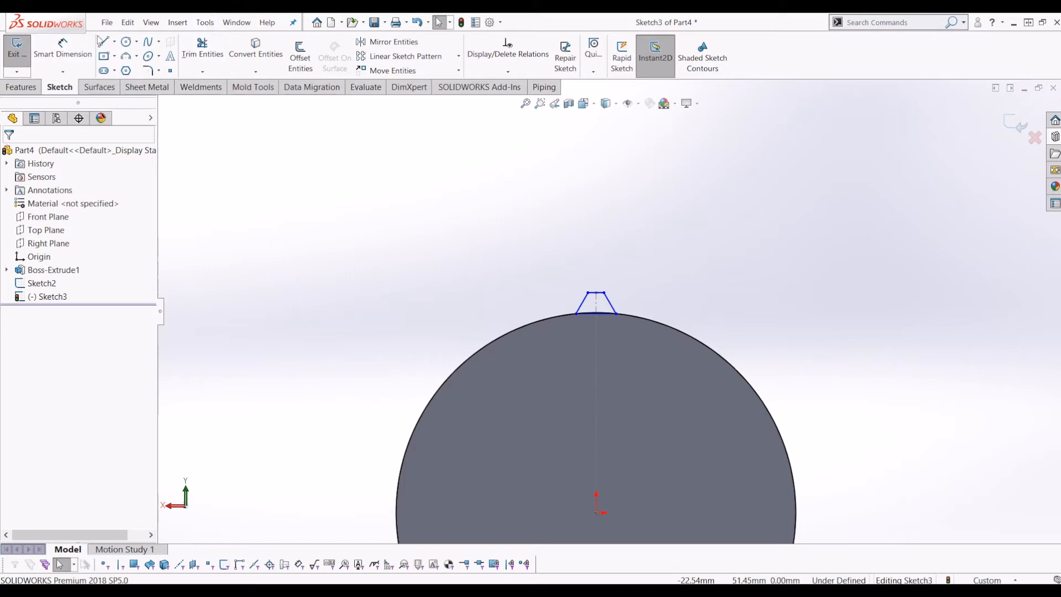
# - Select the four tooth lines and start Rotate Entities on them
pyautogui.click(103, 42)
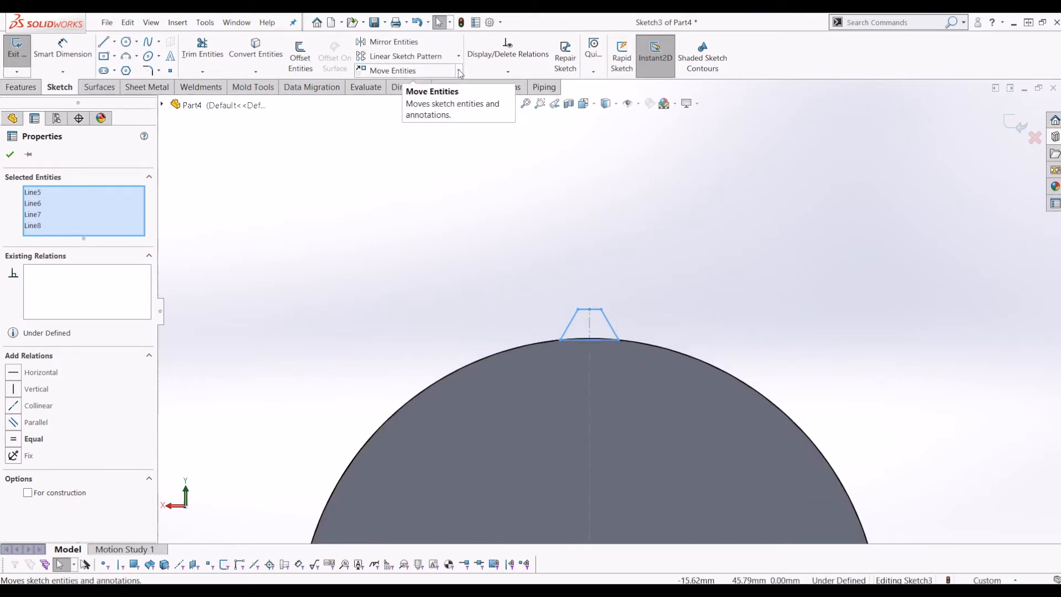
pyautogui.click(458, 71)
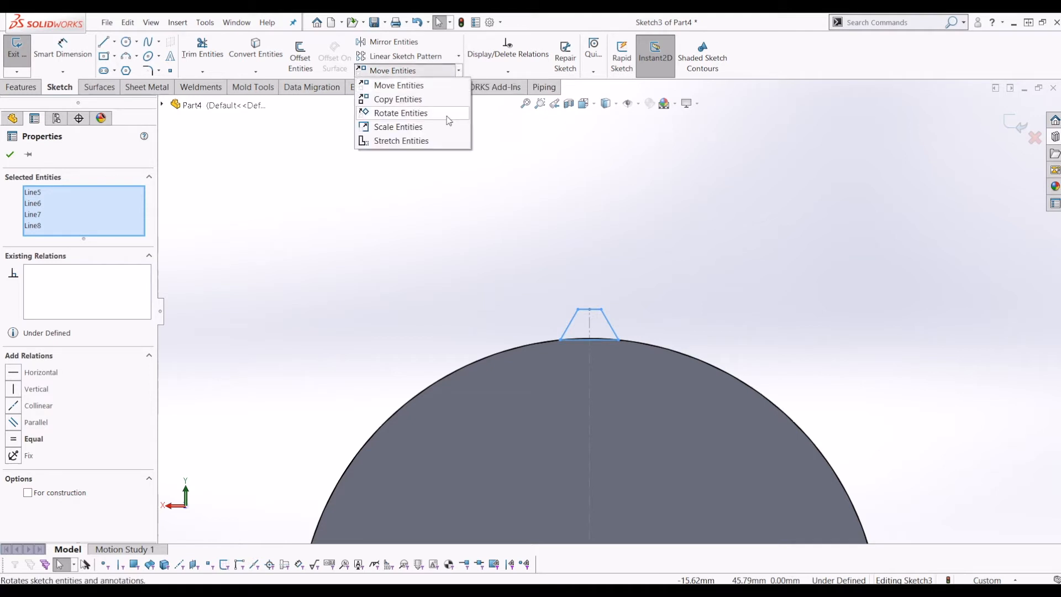
pyautogui.click(401, 113)
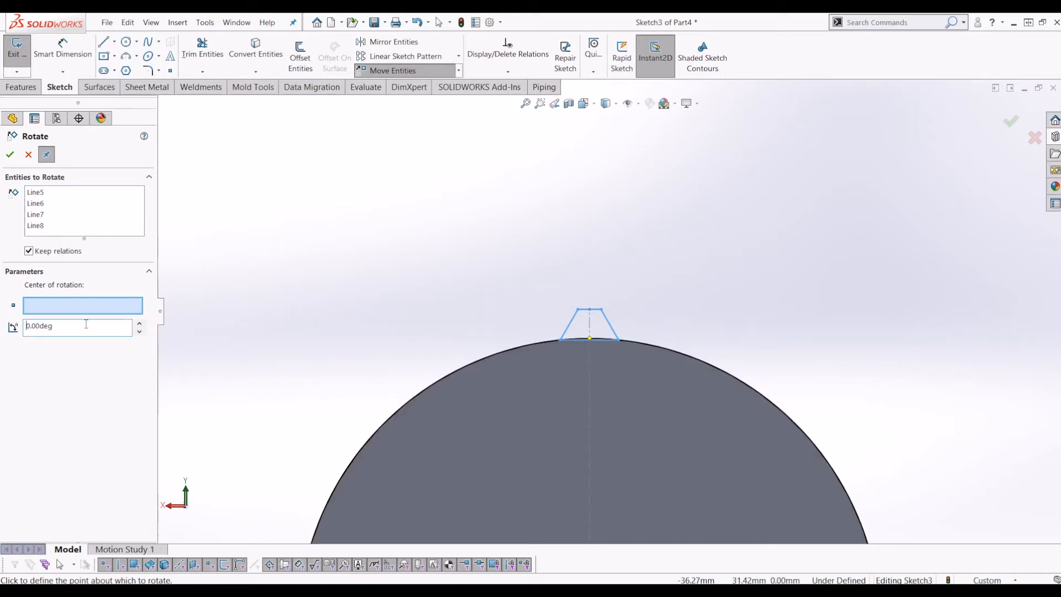
# - Rotate the tooth lines 10° about the disc centre
pyautogui.write('10')
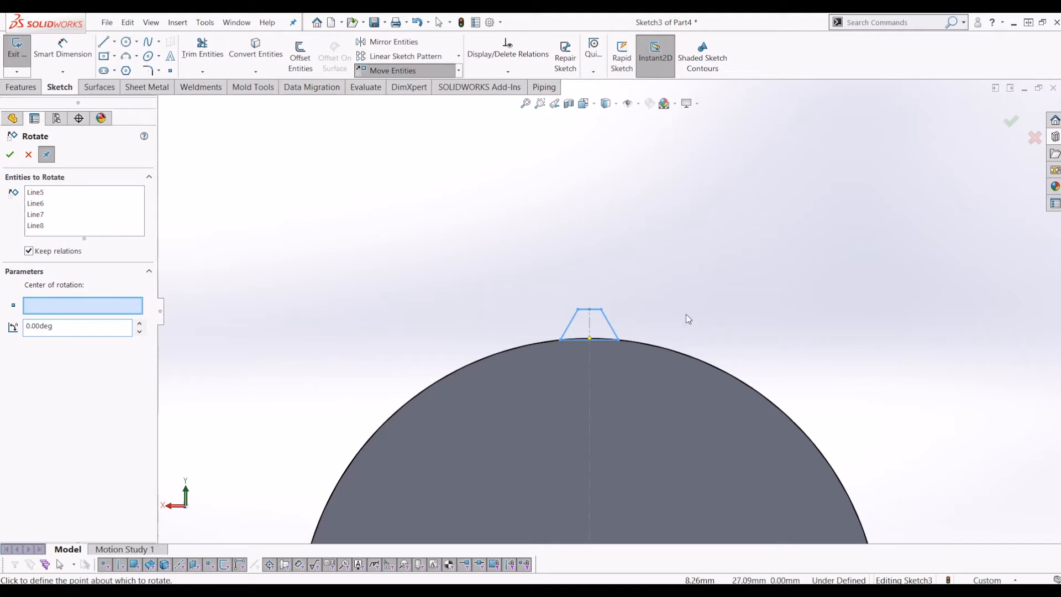
pyautogui.moveTo(648, 360)
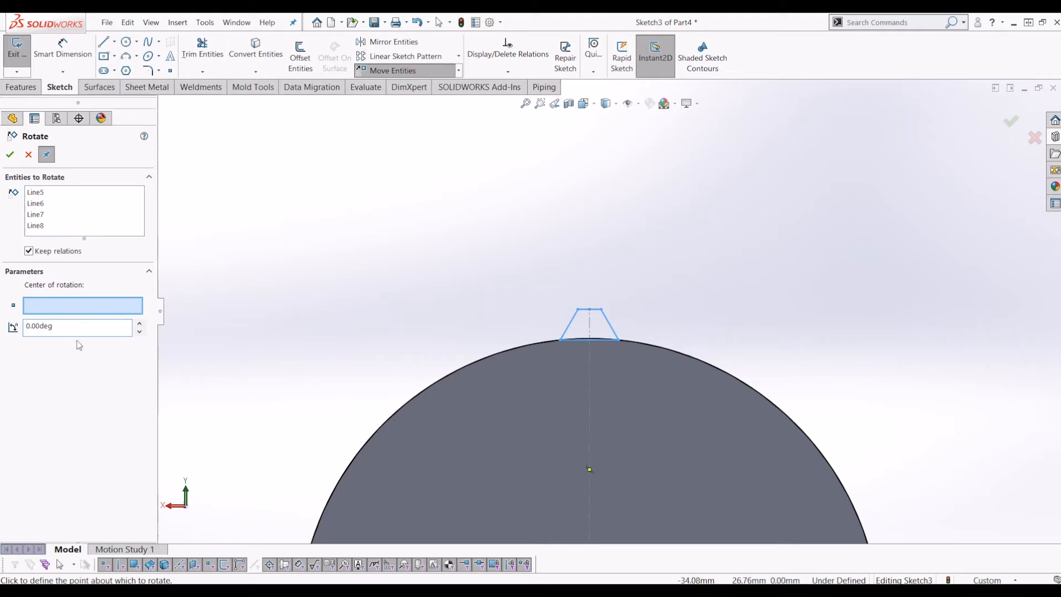
pyautogui.write('10')
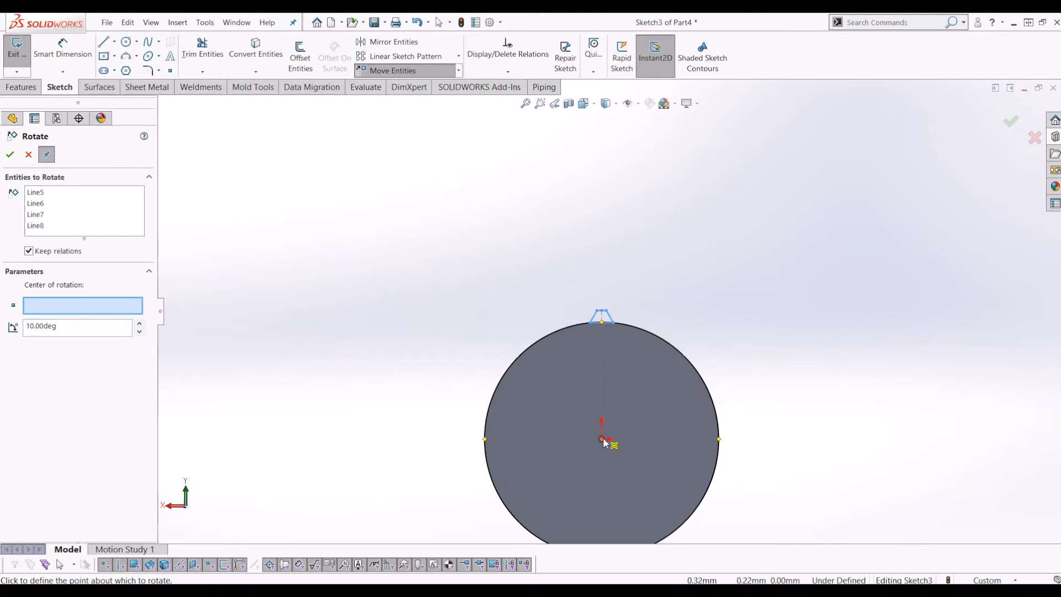
pyautogui.click(601, 440)
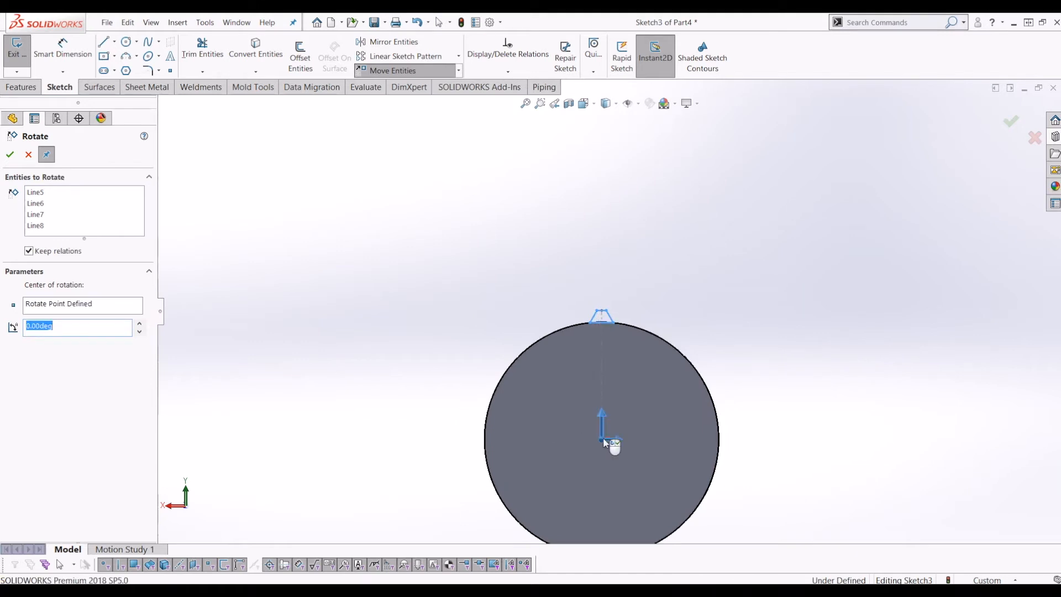
pyautogui.write('10')
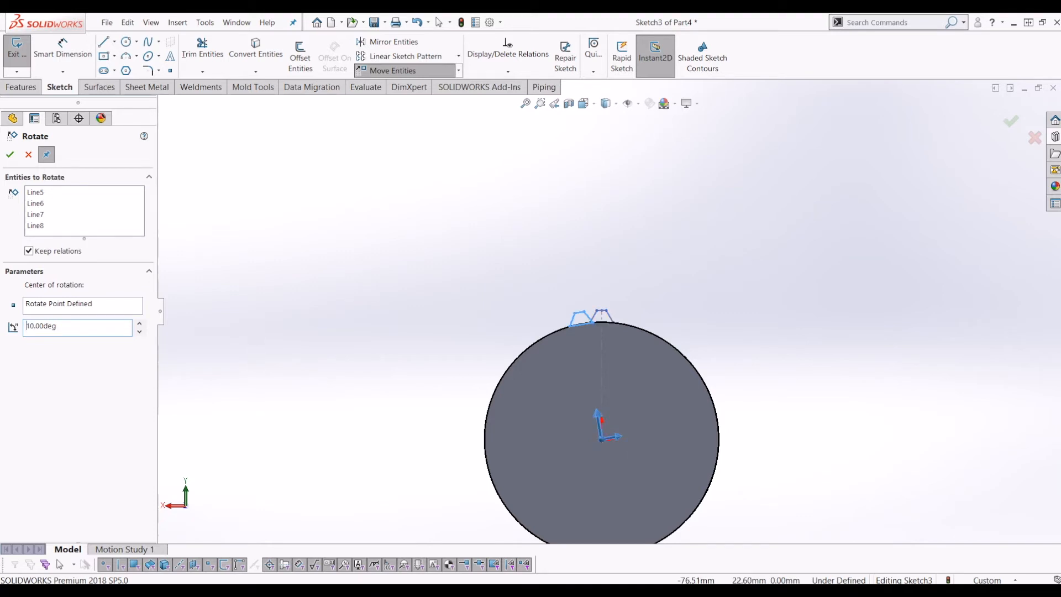
pyautogui.moveTo(617, 306)
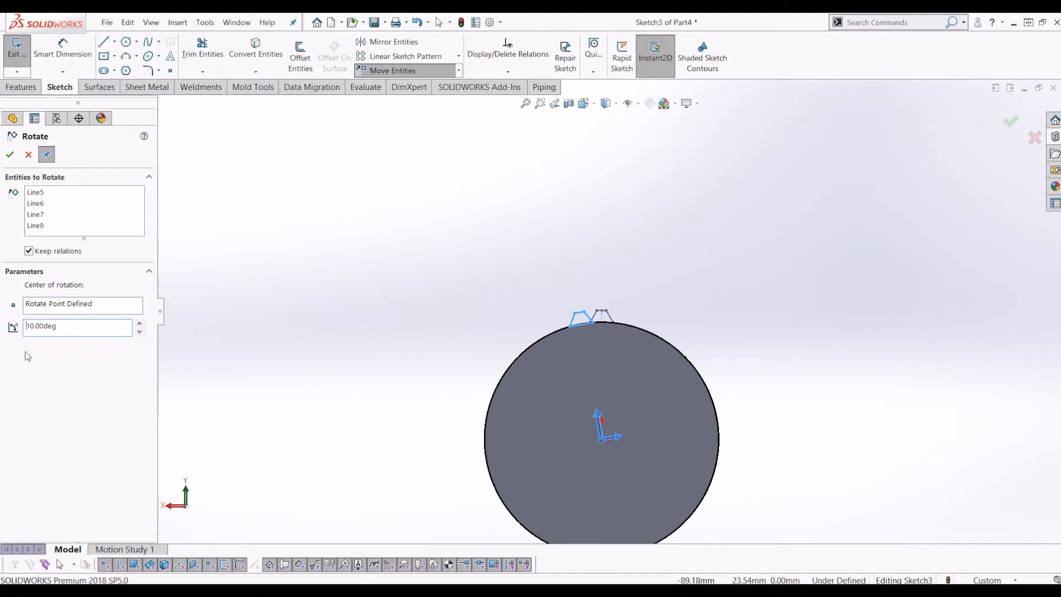
pyautogui.moveTo(77, 326)
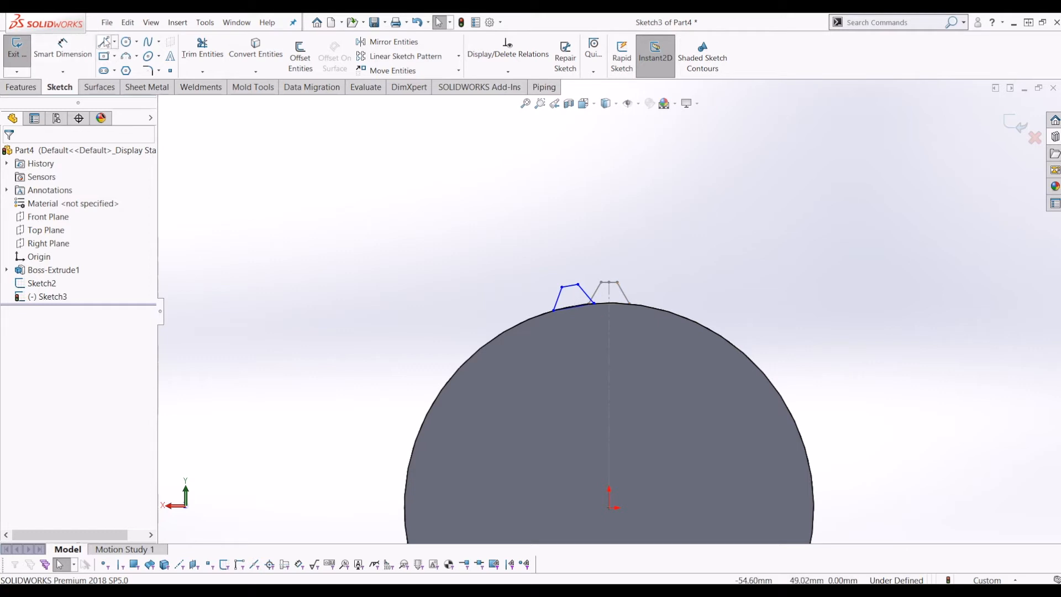
# - Draw a 27.50 mm centreline from the origin and dimension the tooth's top edge
pyautogui.click(103, 42)
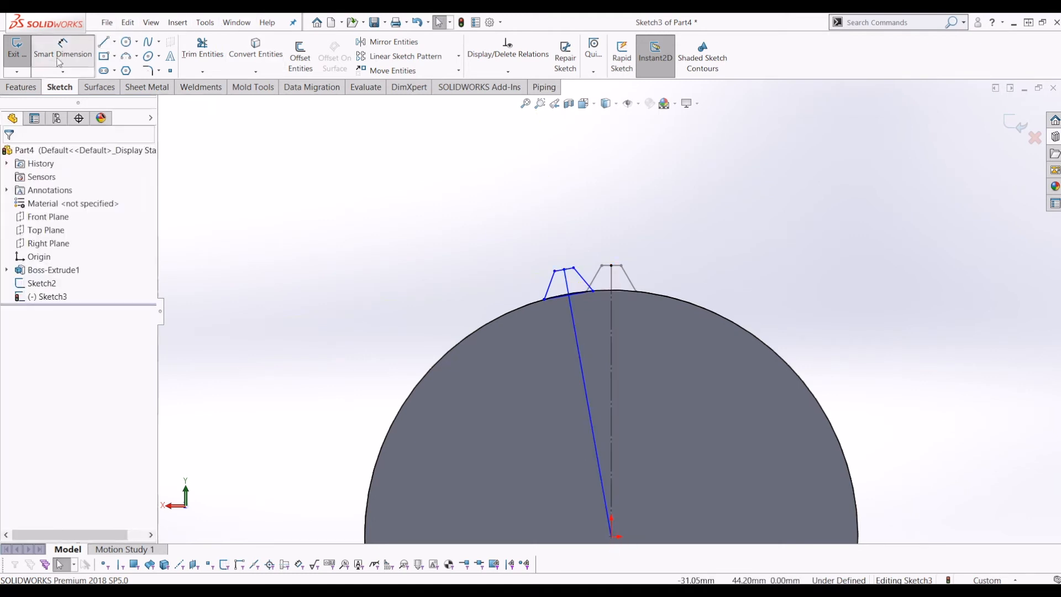
pyautogui.click(589, 372)
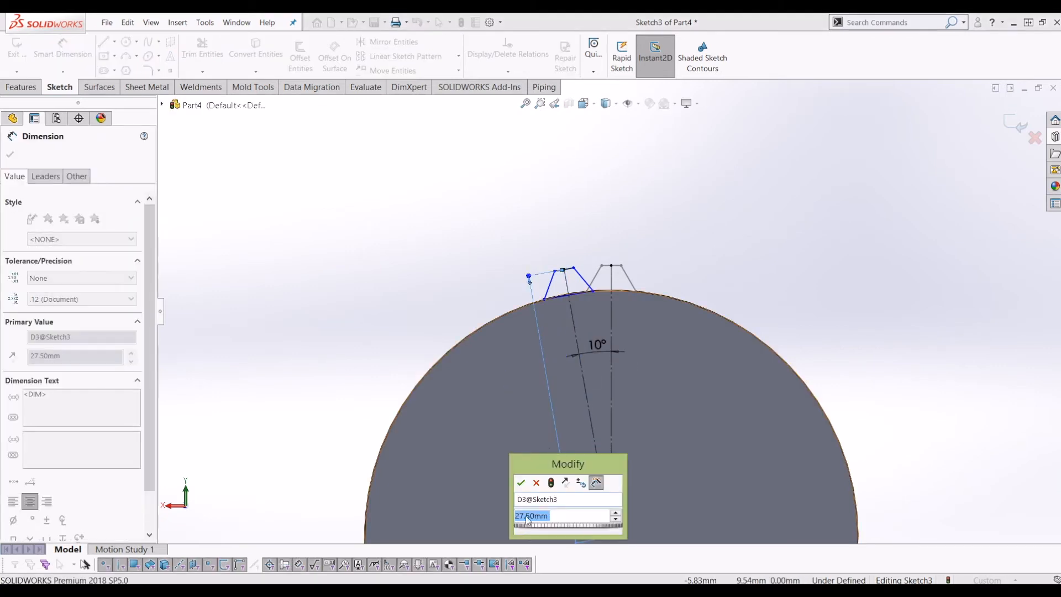
pyautogui.click(520, 483)
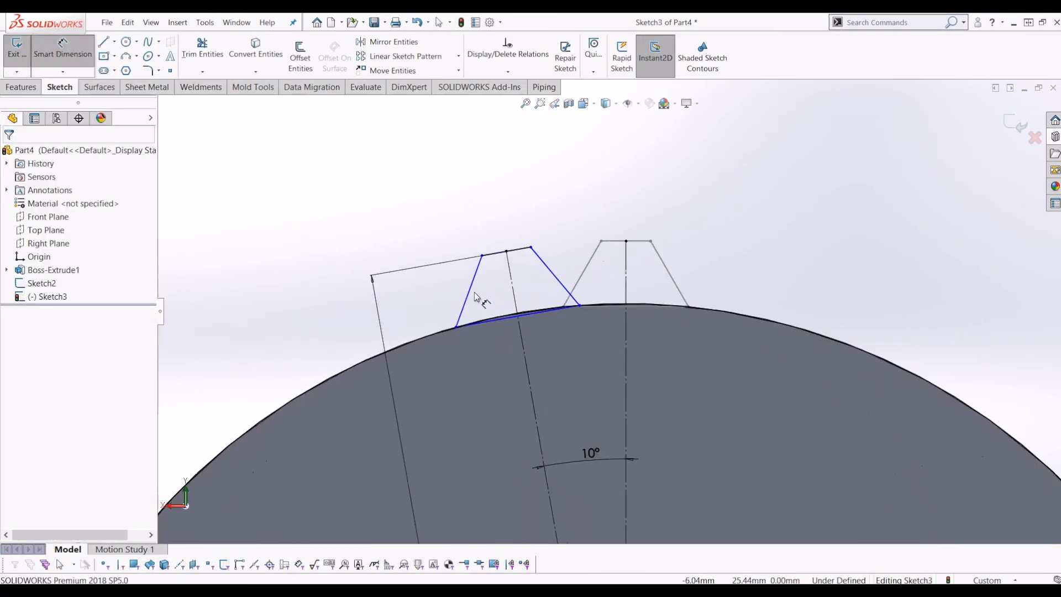
pyautogui.click(488, 260)
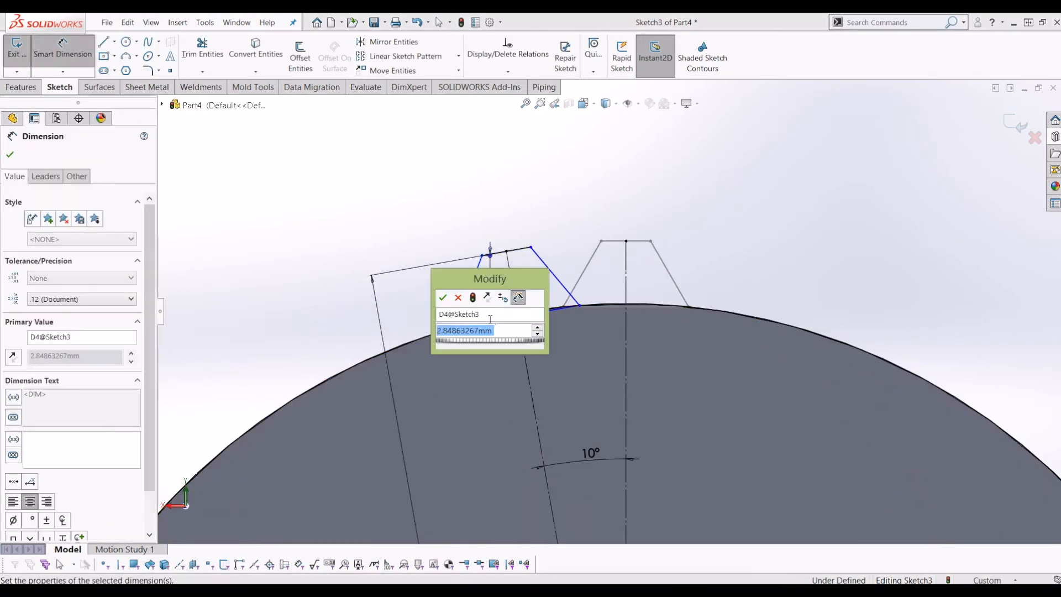
pyautogui.click(443, 298)
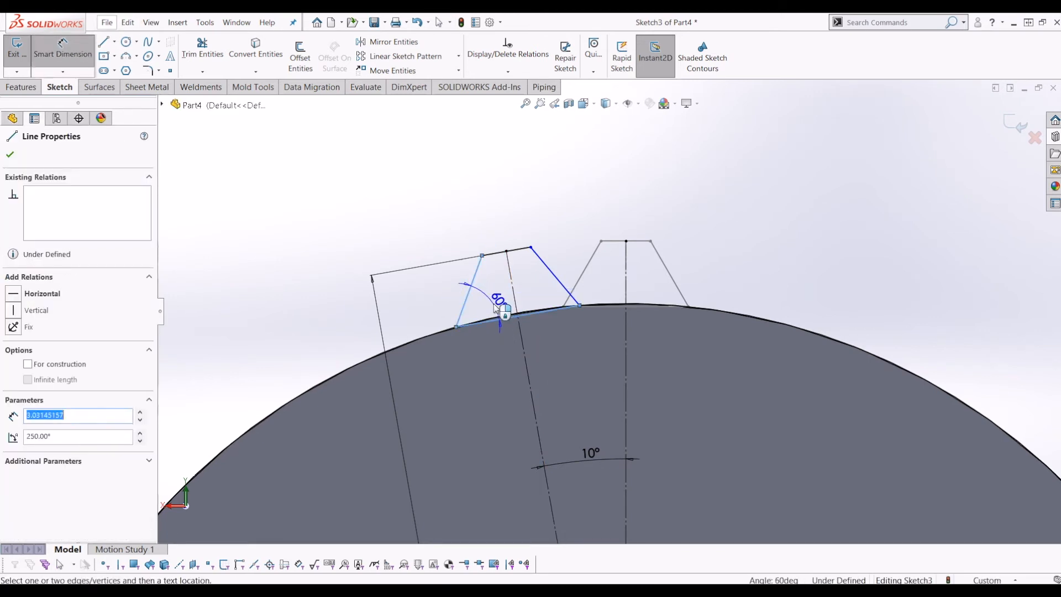
# - Add the 60° flank angle, tooth width and offset dimensions to fully define the tooth
pyautogui.click(514, 305)
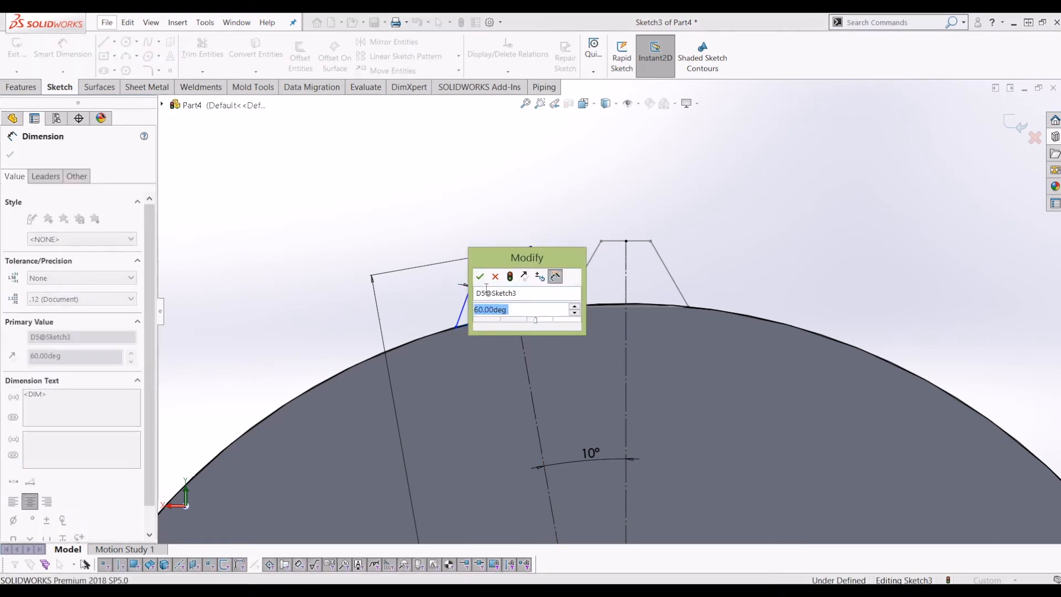
pyautogui.click(480, 278)
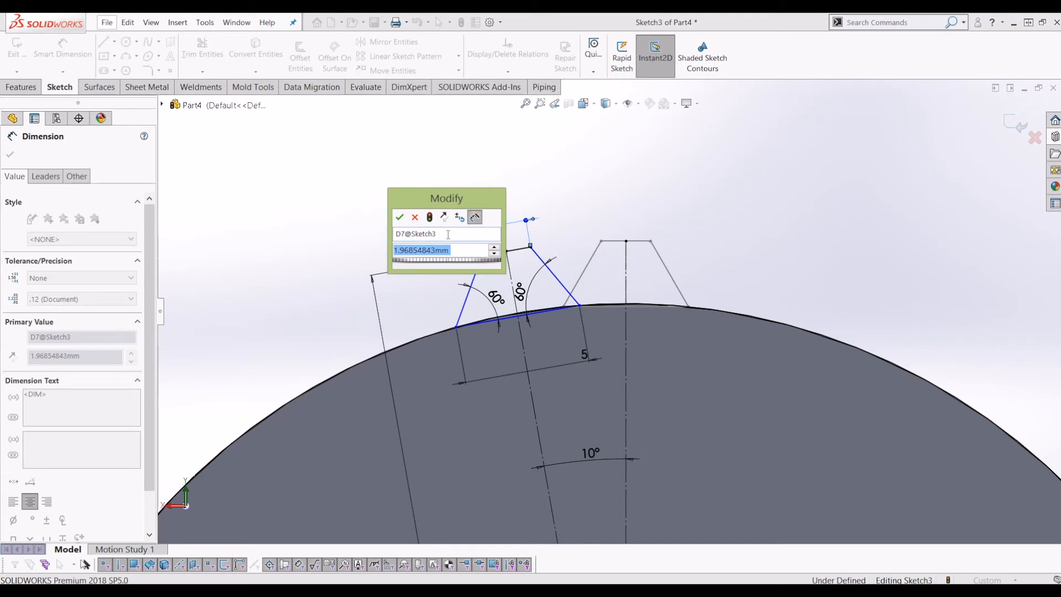
pyautogui.click(399, 217)
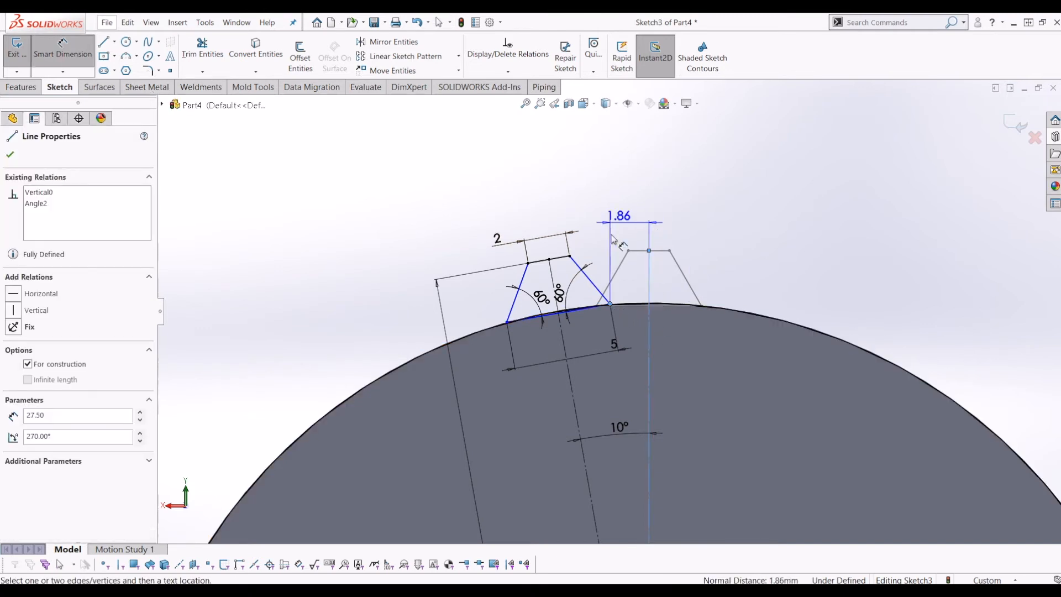
pyautogui.click(615, 222)
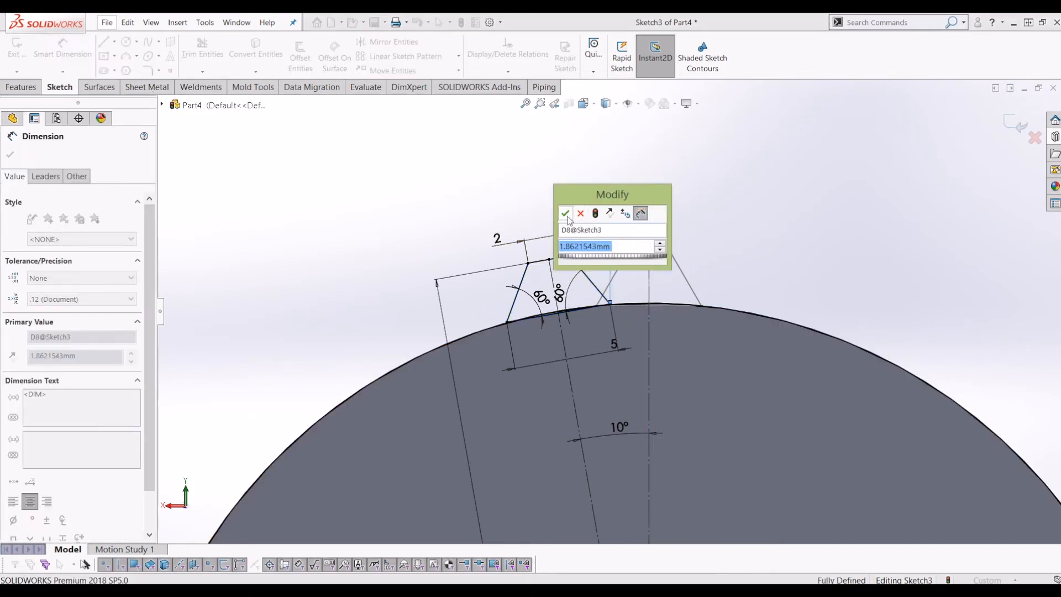
pyautogui.click(566, 213)
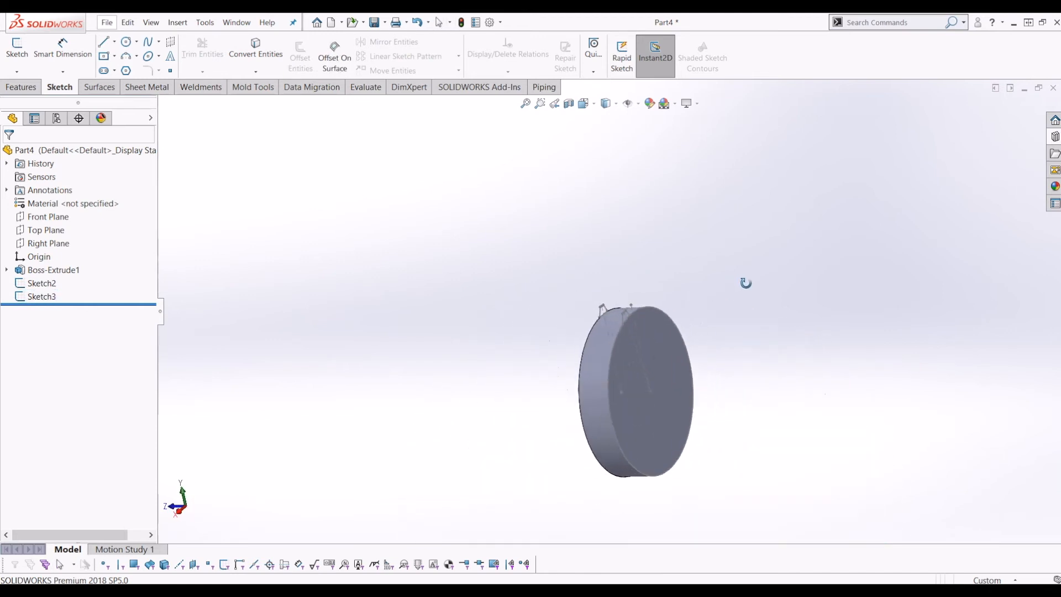
# - Loft Sketch2 and Sketch3 into Loft1, a twisted tooth on the disc rim
pyautogui.click(22, 87)
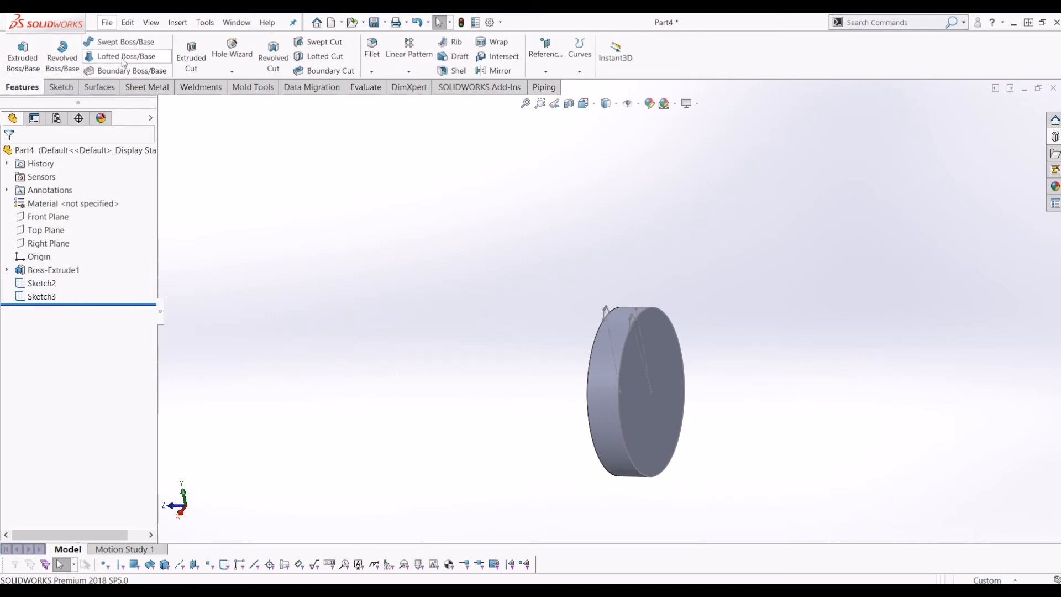
pyautogui.click(112, 57)
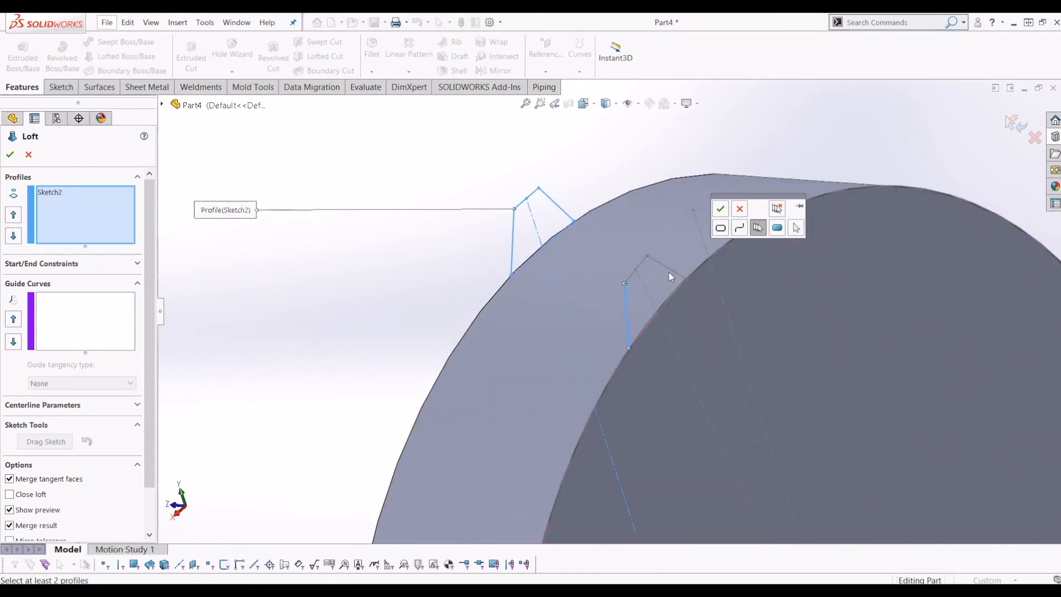
pyautogui.click(656, 267)
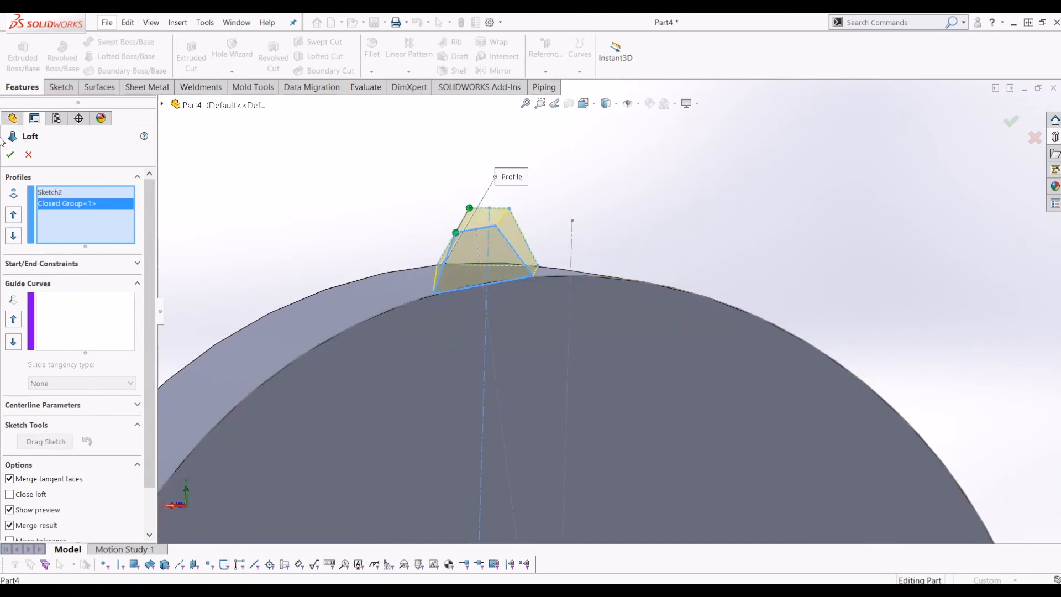
pyautogui.click(9, 154)
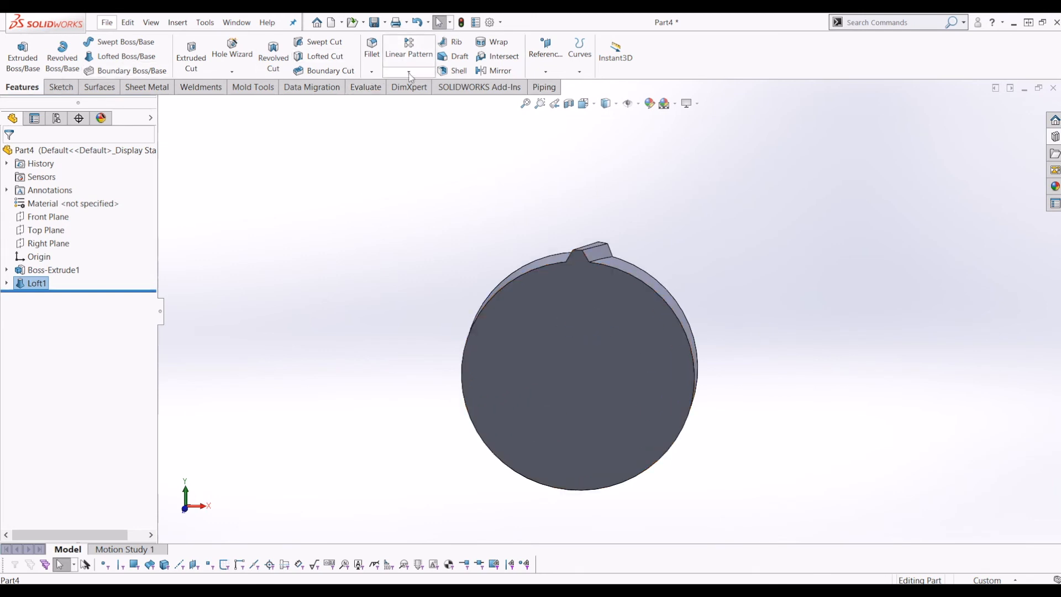
# - Circular-pattern Loft1 about the disc's central axis with 10 instances
pyautogui.click(409, 73)
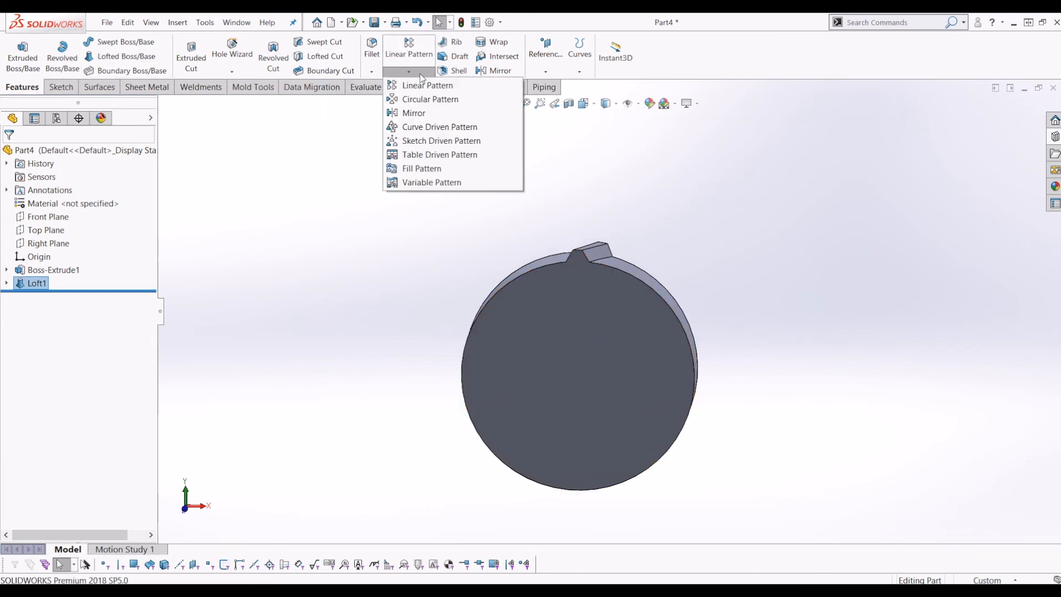
pyautogui.click(430, 100)
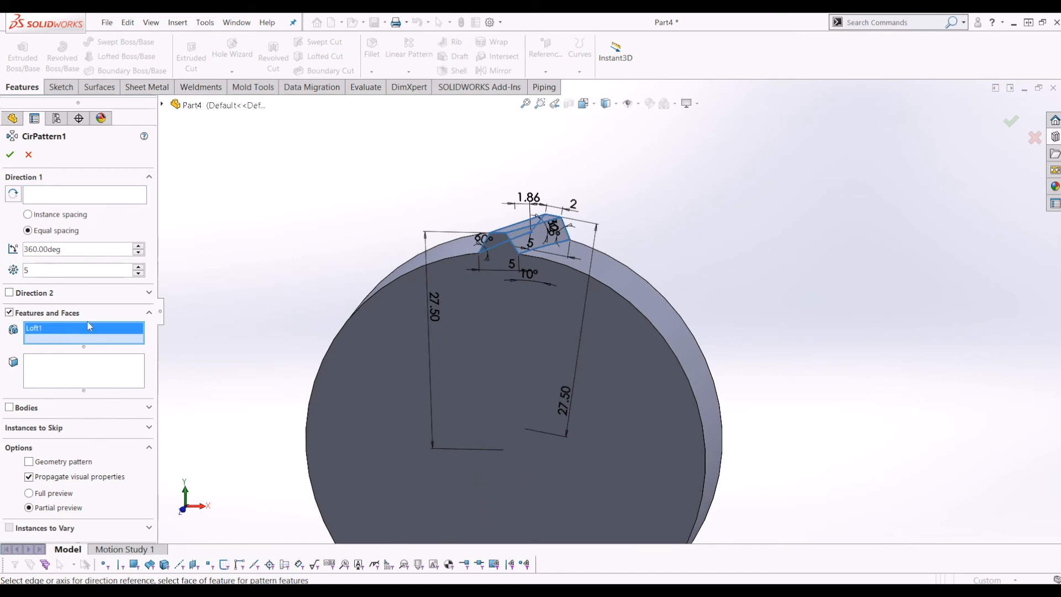
pyautogui.moveTo(54, 339)
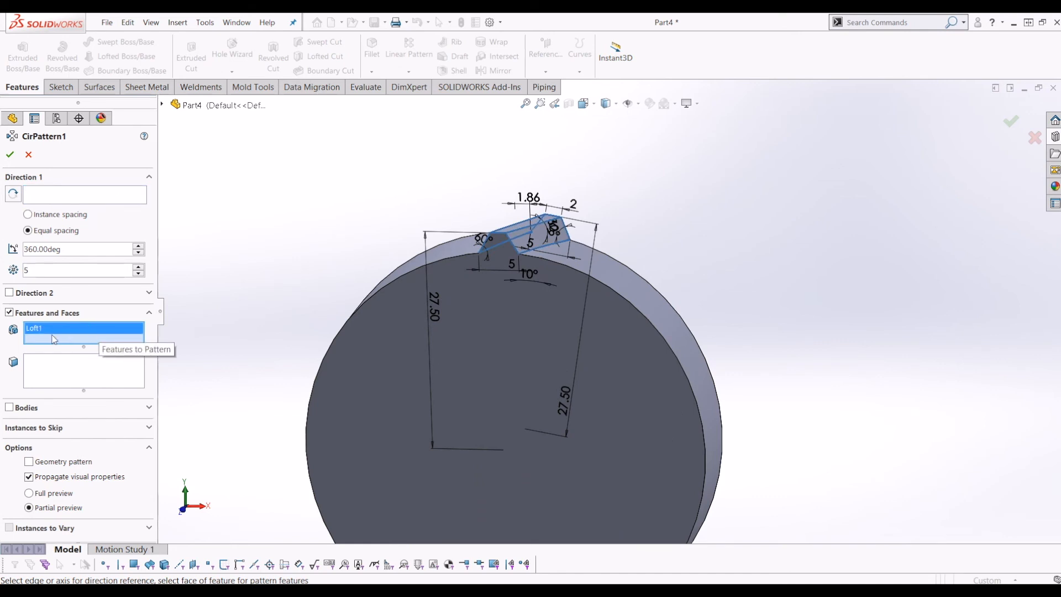
pyautogui.moveTo(247, 147)
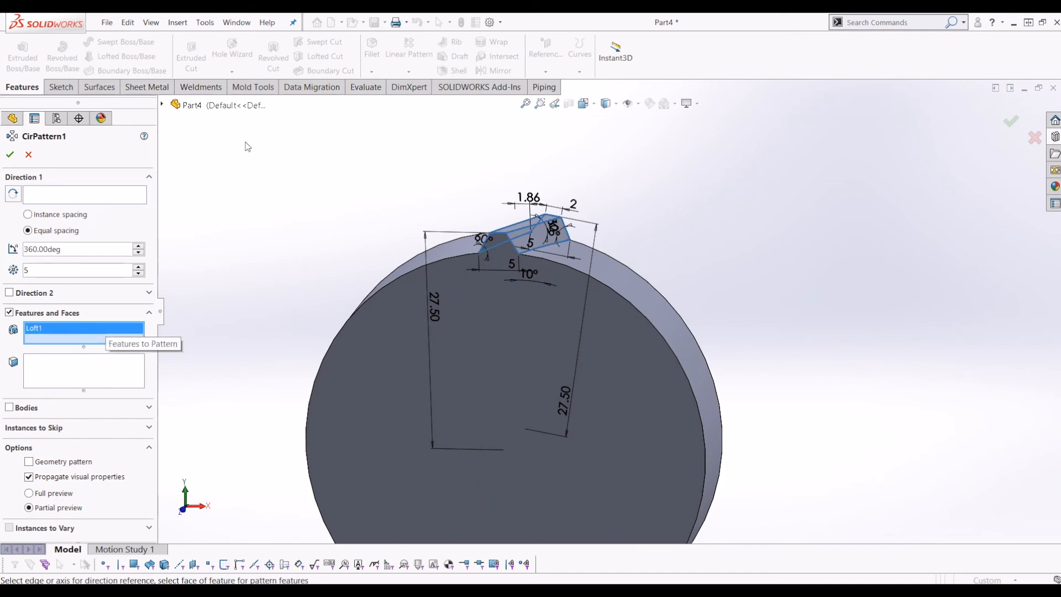
pyautogui.click(151, 22)
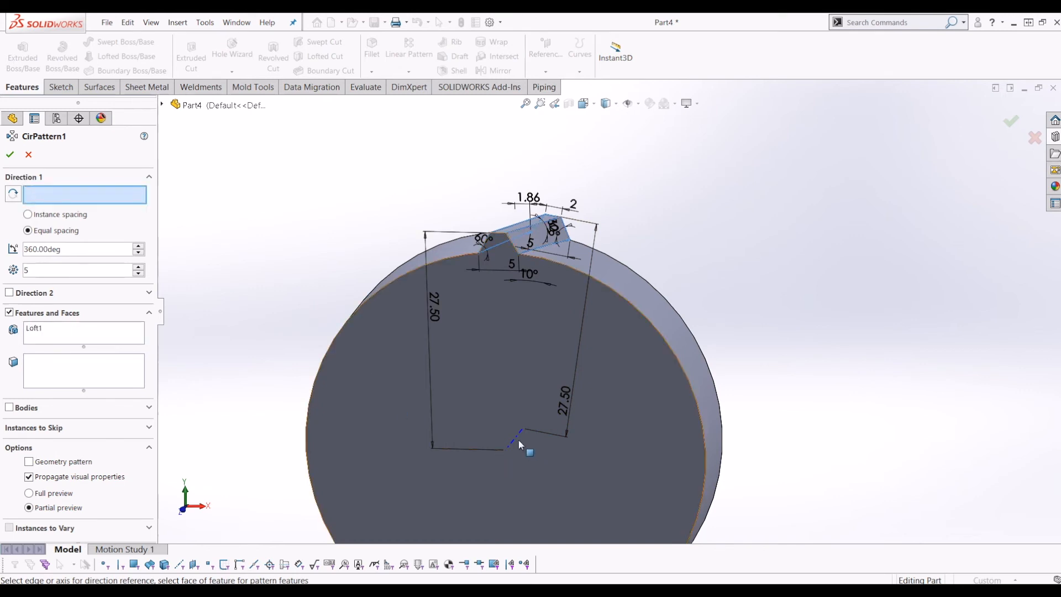
pyautogui.click(519, 437)
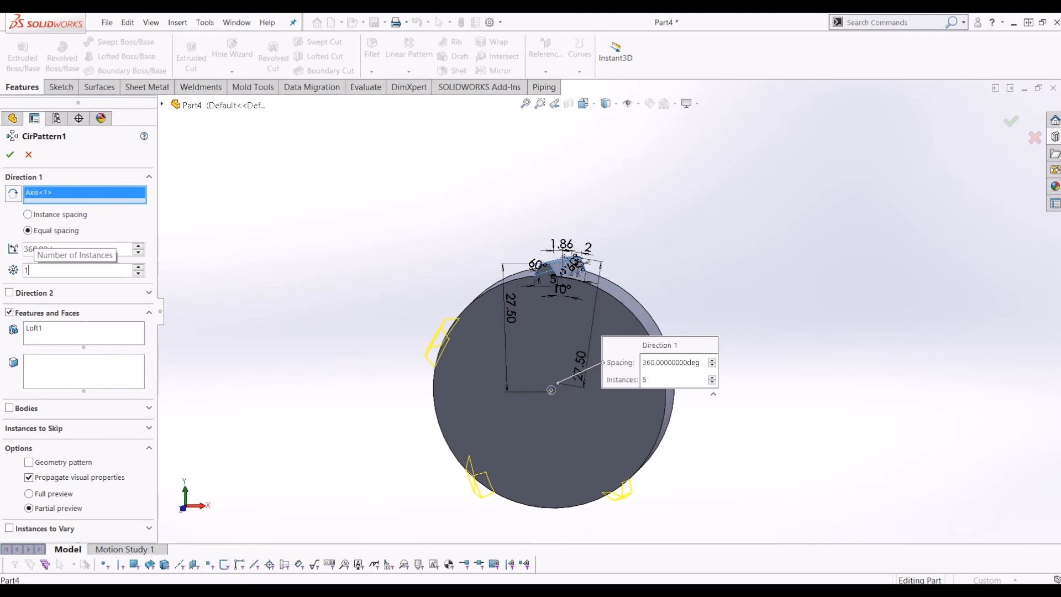
pyautogui.write('10.00mm')
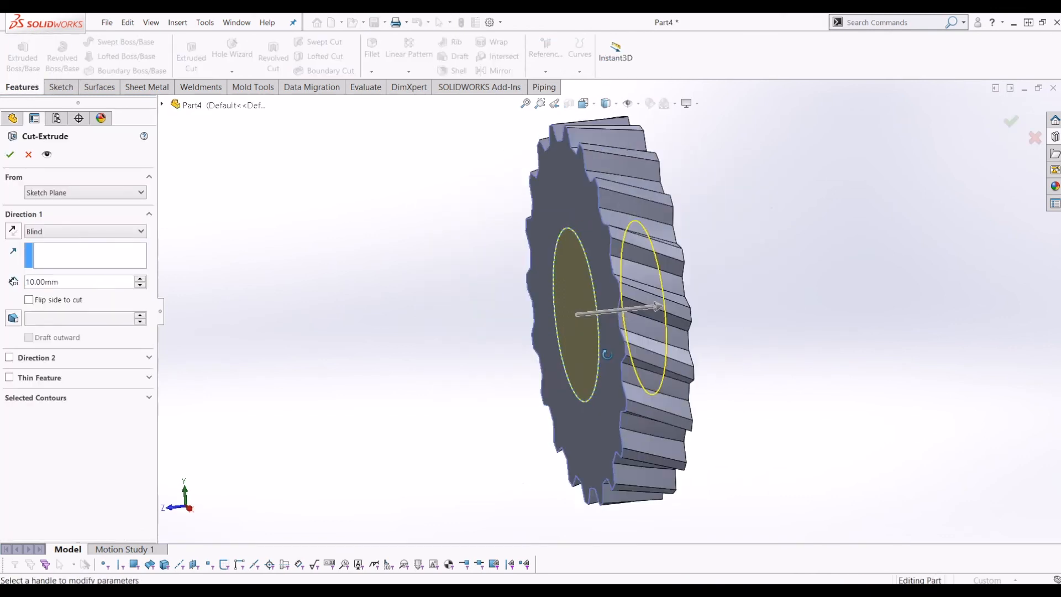
# - Set the bore cut-extrude depth to Through All
pyautogui.click(84, 231)
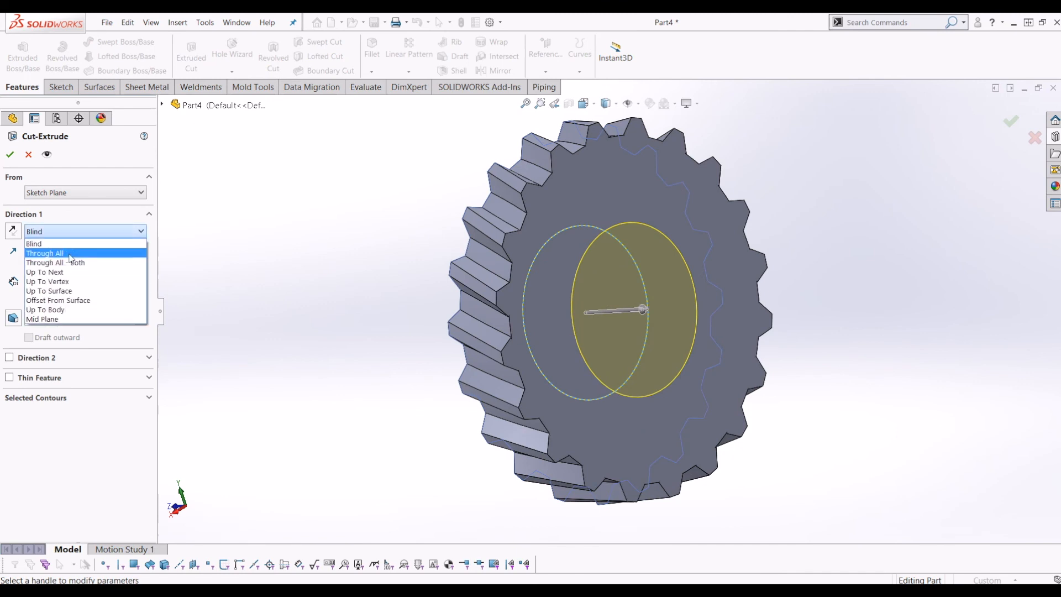
pyautogui.click(45, 253)
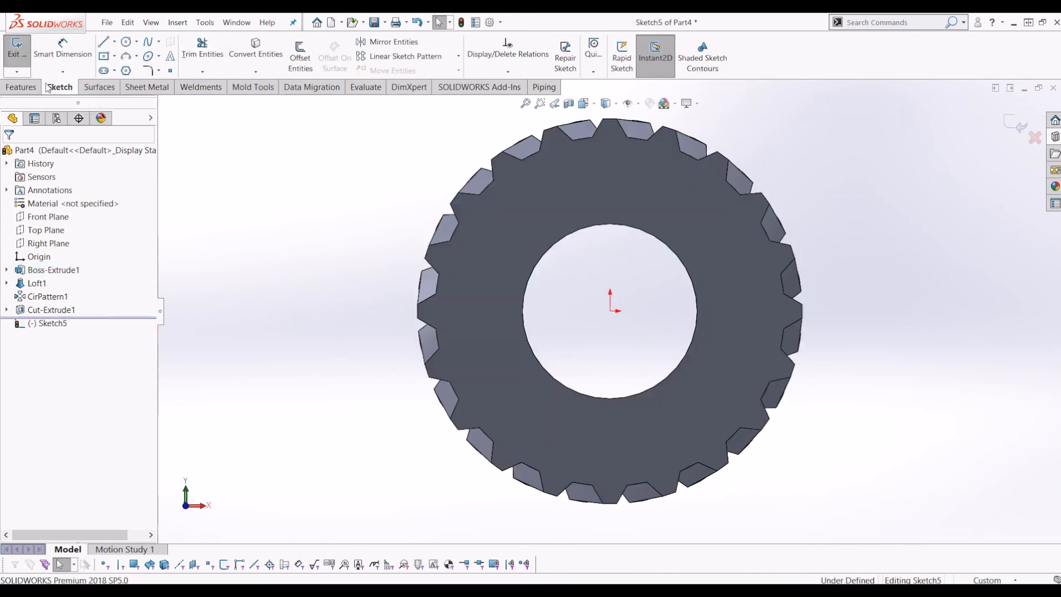
# - Draw a keyway rectangle on the bore's top edge, dimension it 2.5 mm wide, and exit
pyautogui.click(102, 42)
pyautogui.write('2')
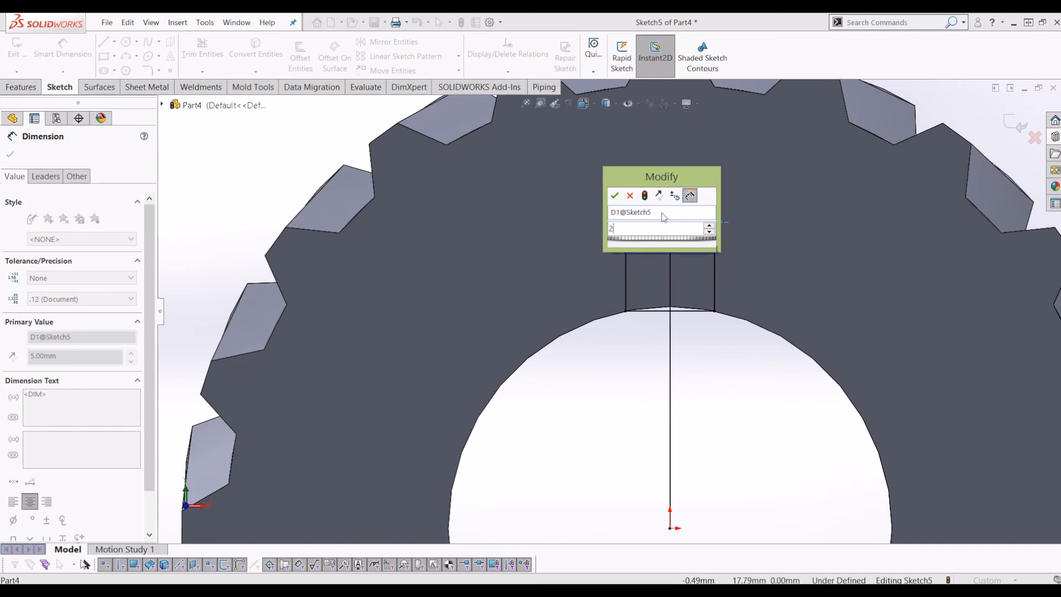
pyautogui.click(614, 196)
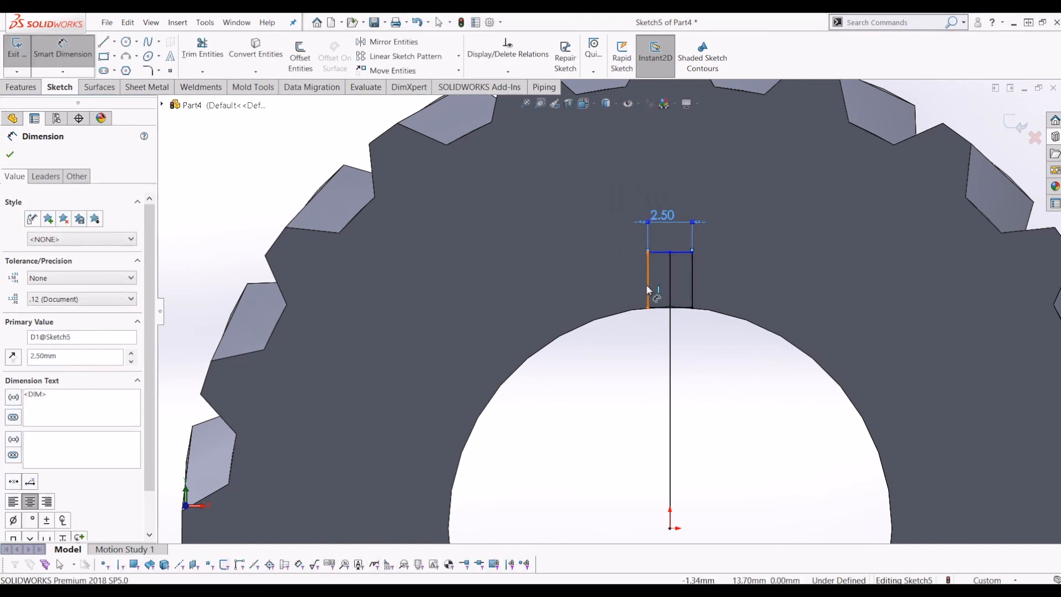
pyautogui.click(646, 270)
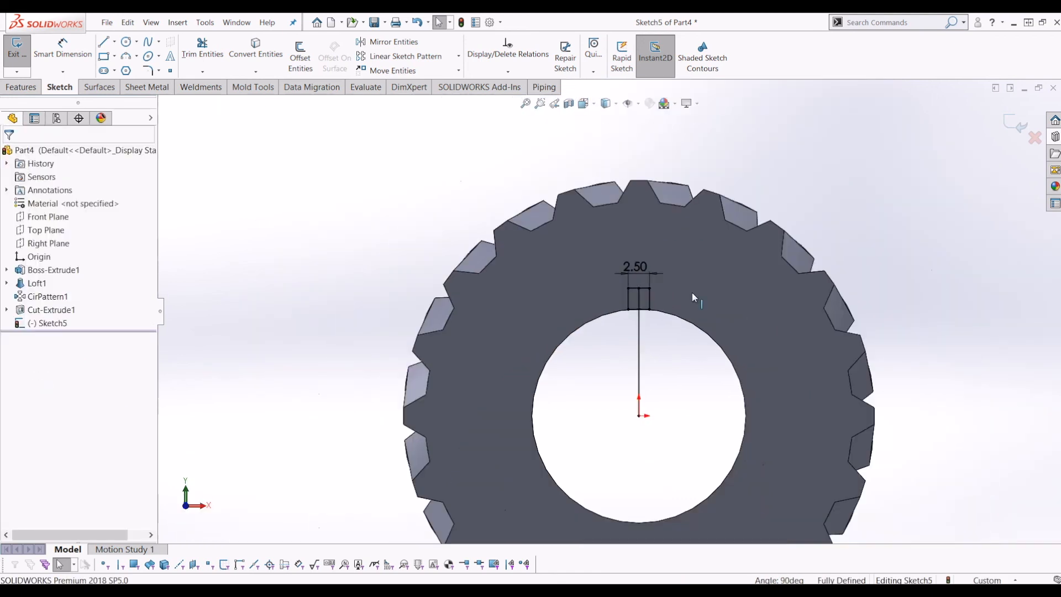
pyautogui.scroll(3)
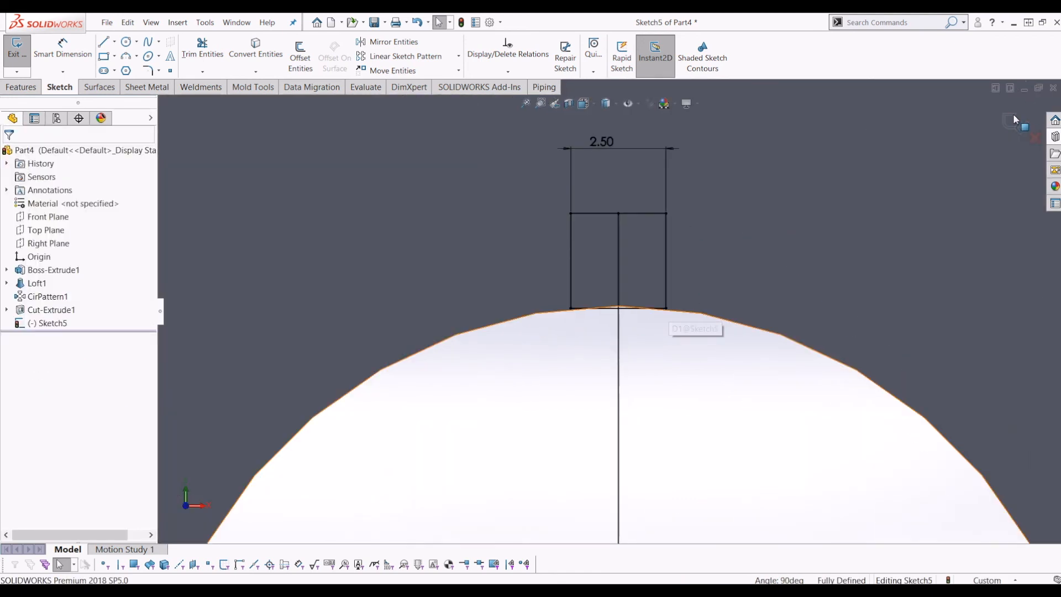
pyautogui.click(15, 51)
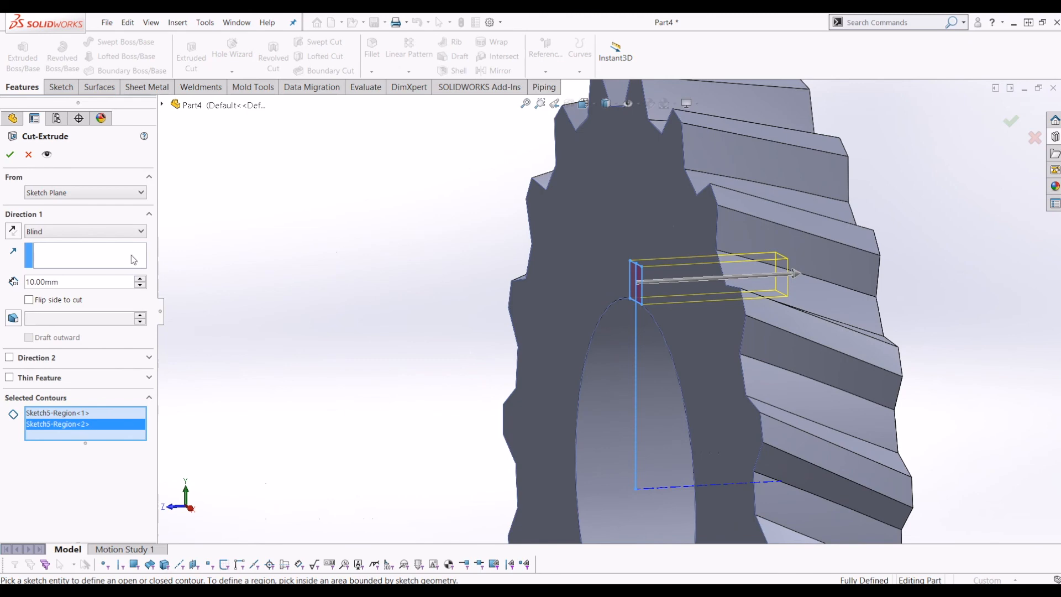
# - Cut the Sketch5 keyway Through All and orbit to view the bore
pyautogui.click(85, 231)
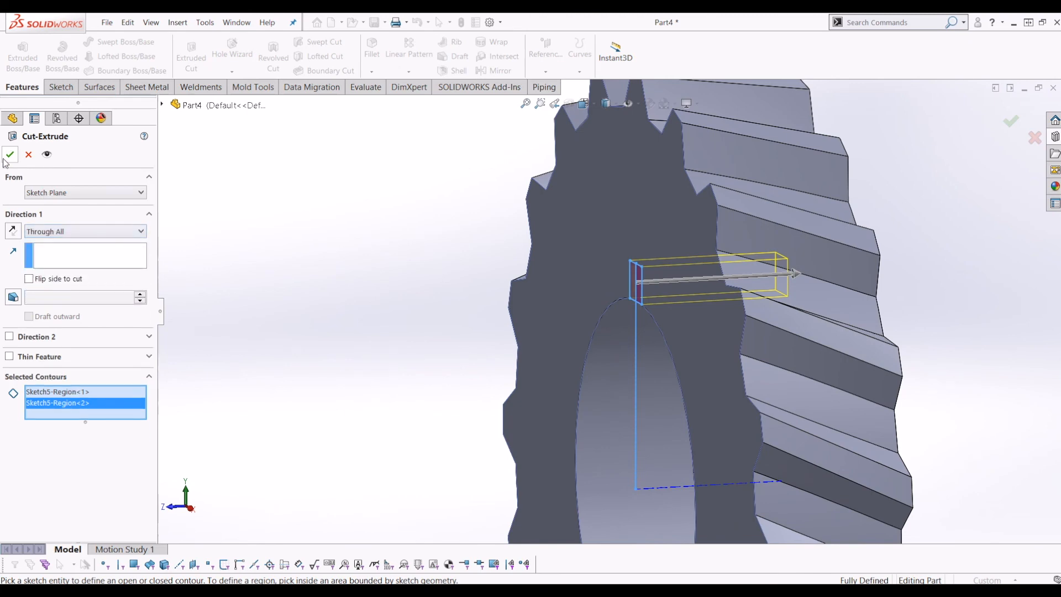
pyautogui.click(10, 154)
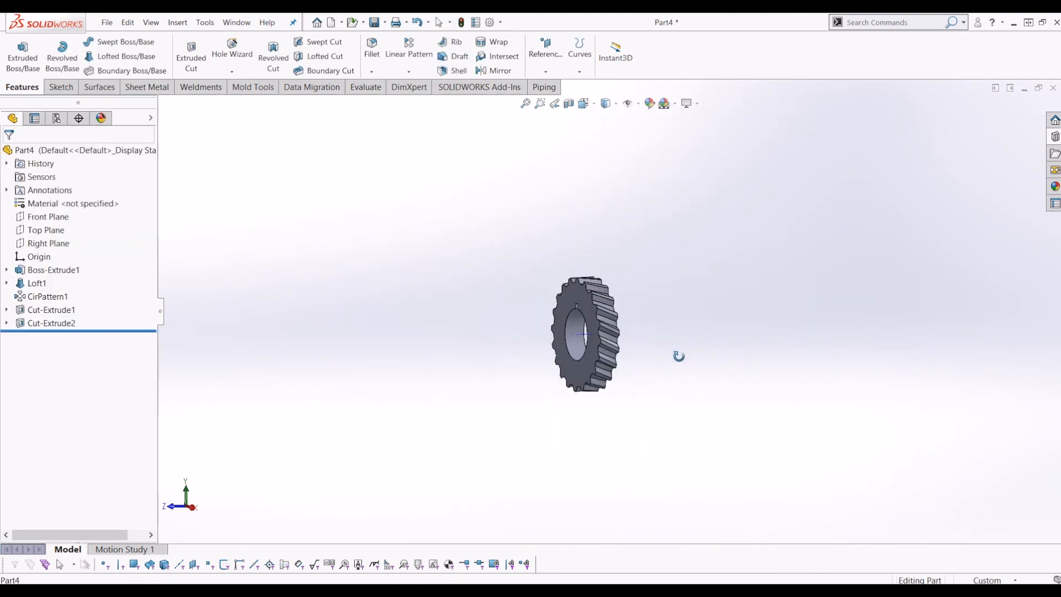
pyautogui.moveTo(677, 356); pyautogui.dragTo(582, 305)
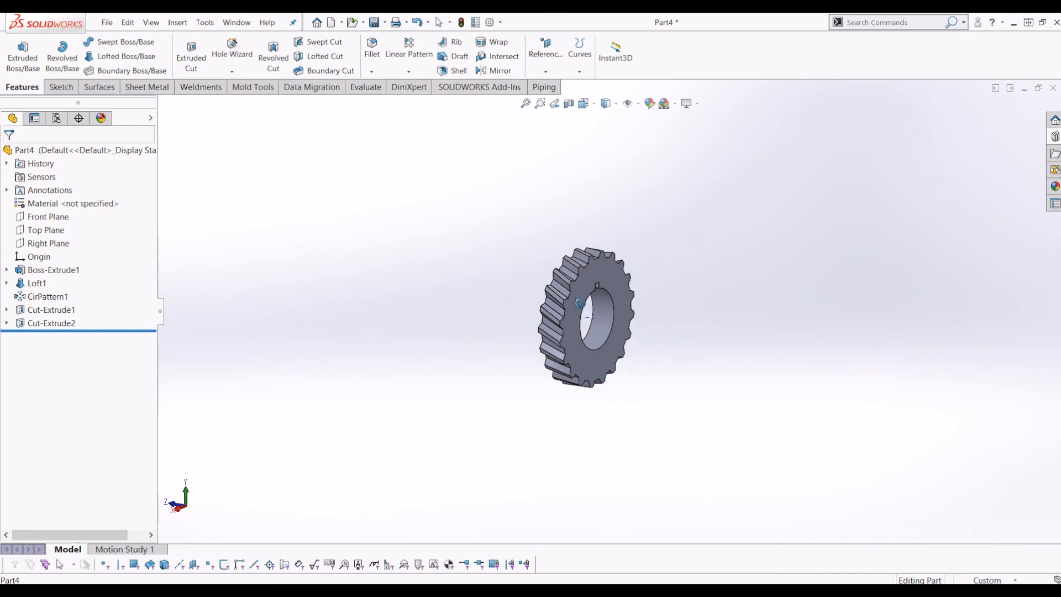